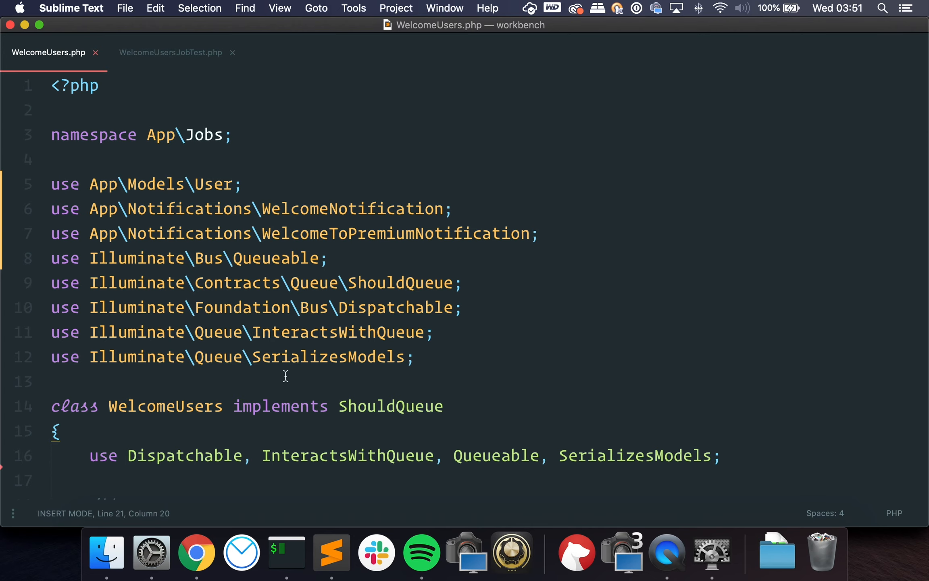
Review the WelcomeUsers job's handle method body and the WelcomeNotification reference.
scroll(down, 3)
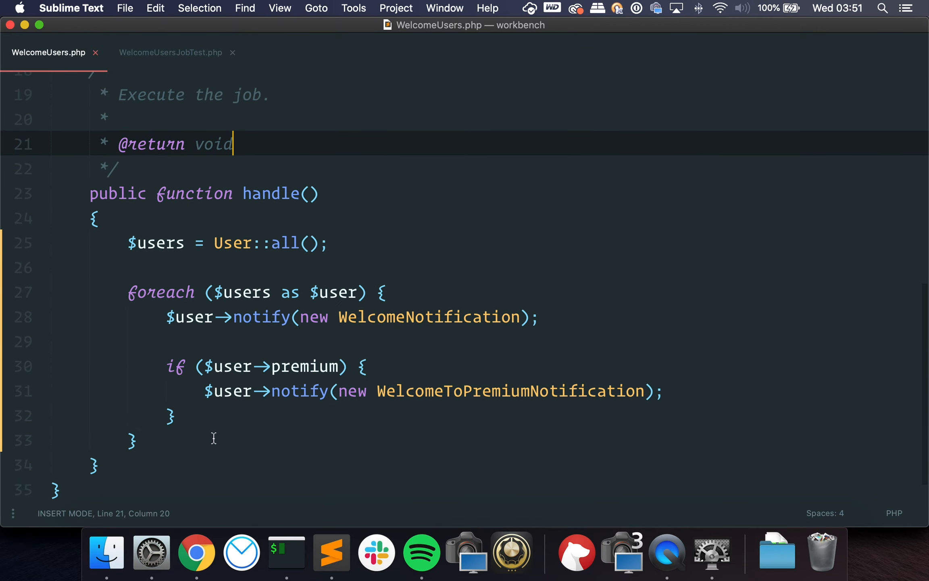
drag(213, 439, 65, 242)
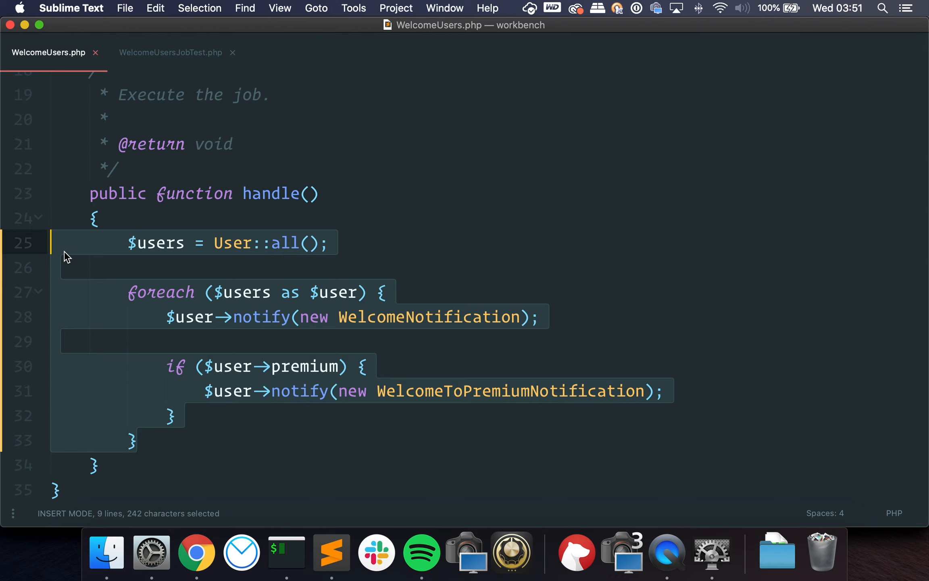
click(424, 316)
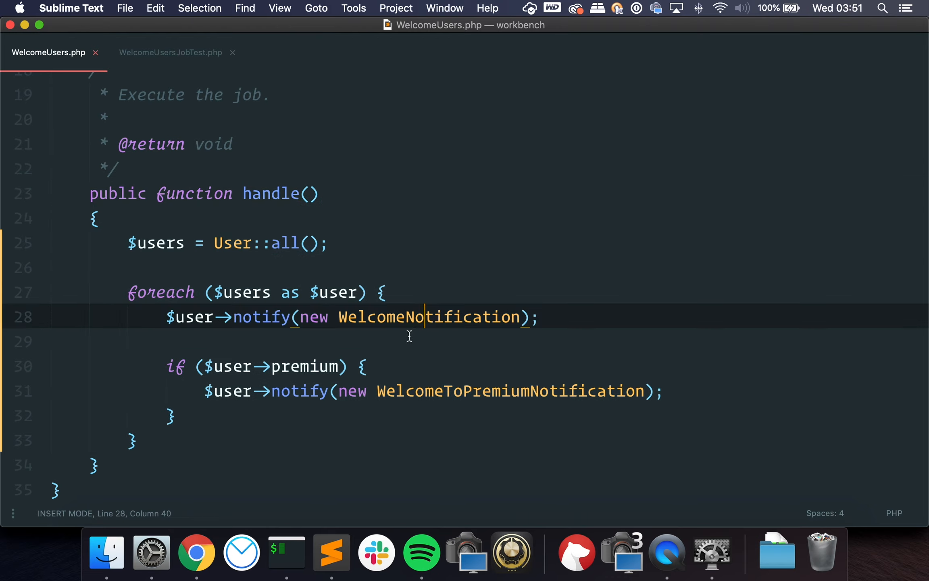
mouse_move(380, 412)
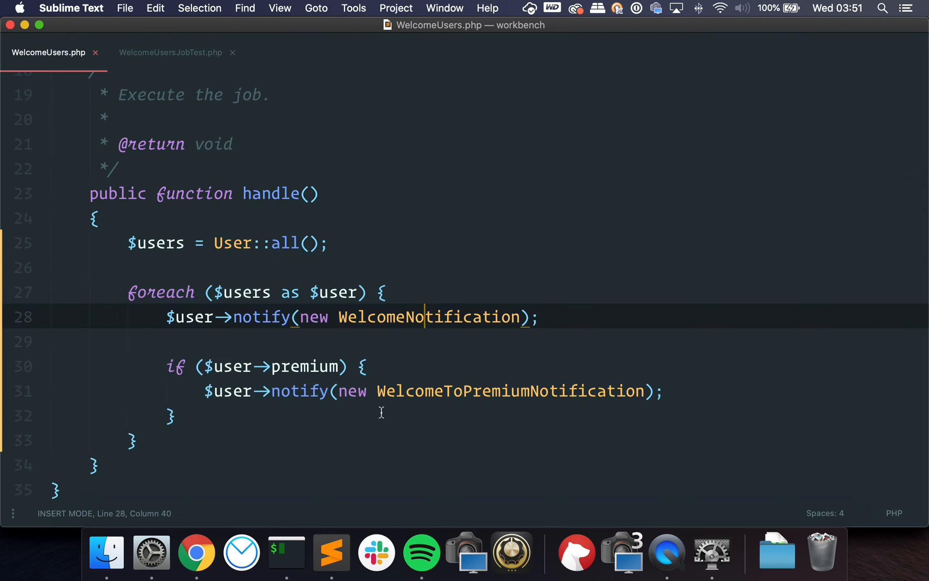
mouse_move(422, 399)
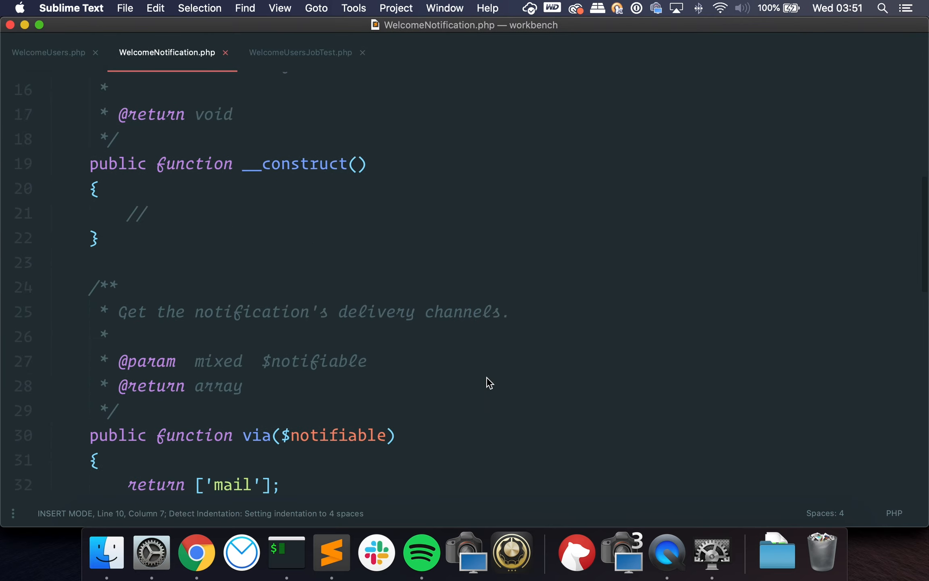
click(49, 53)
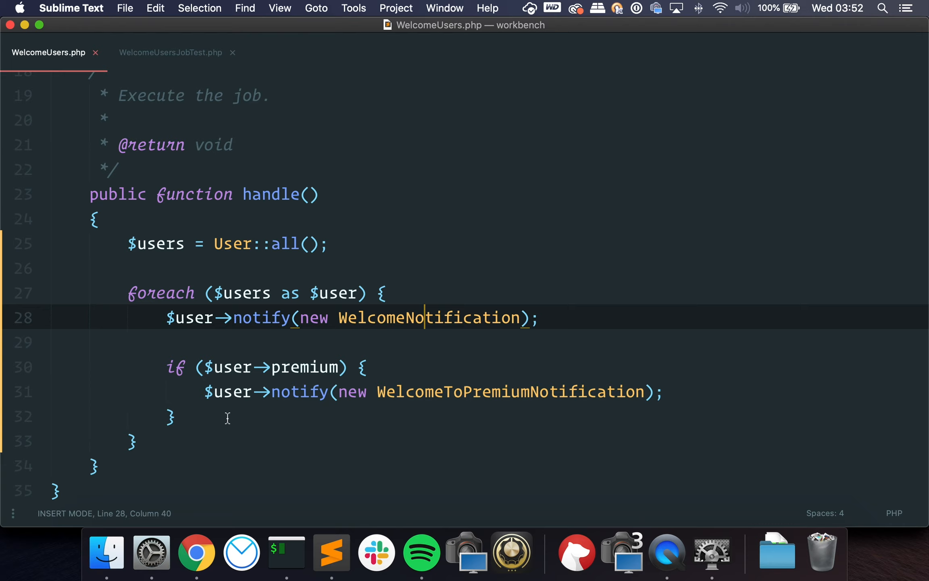
mouse_move(218, 418)
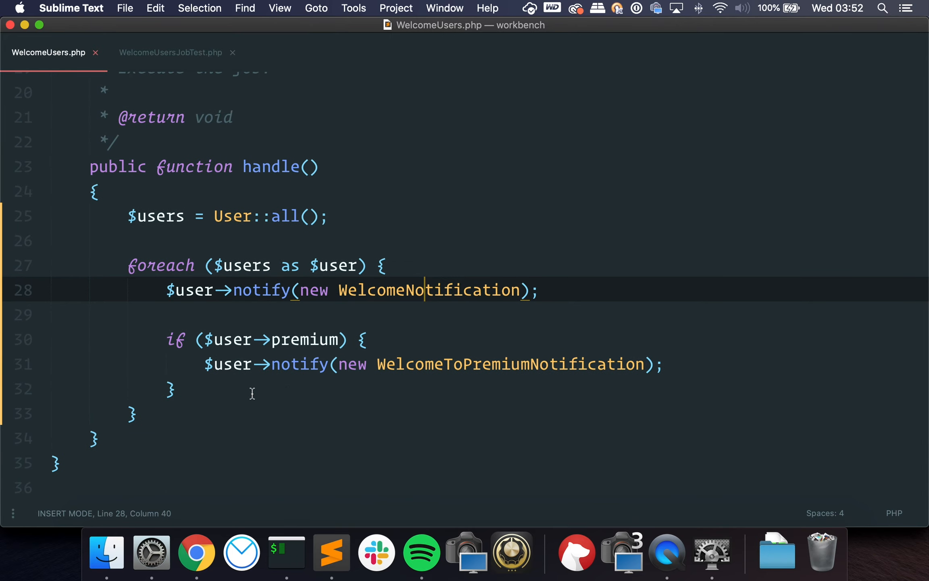
mouse_move(241, 392)
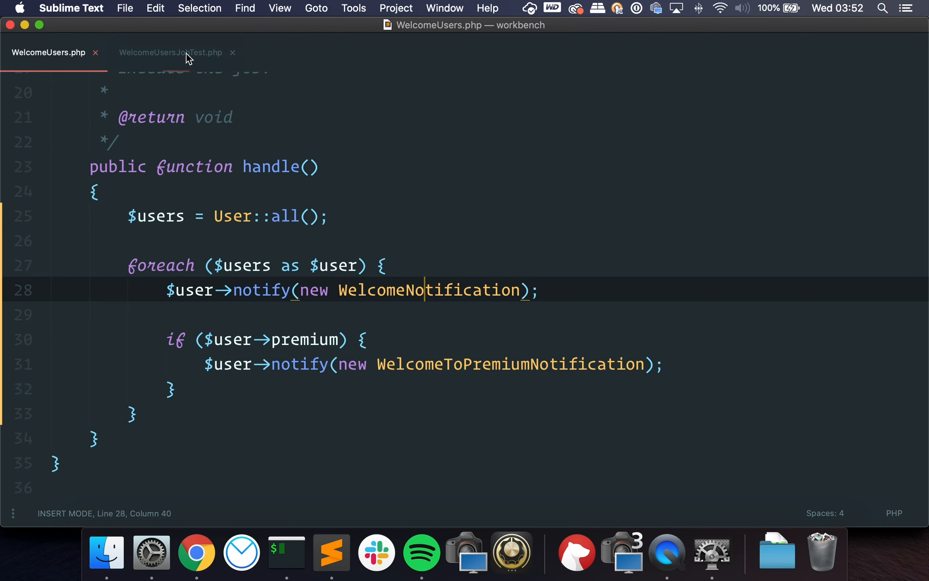
Review the WelcomeUsersJobTest test, highlighting the handle() call and the Notification assertion.
click(170, 52)
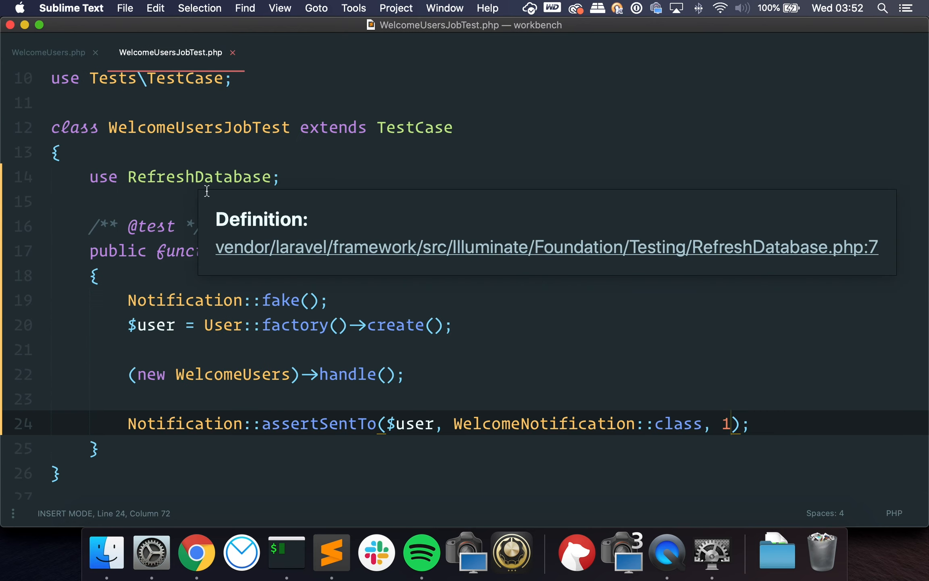
mouse_move(388, 413)
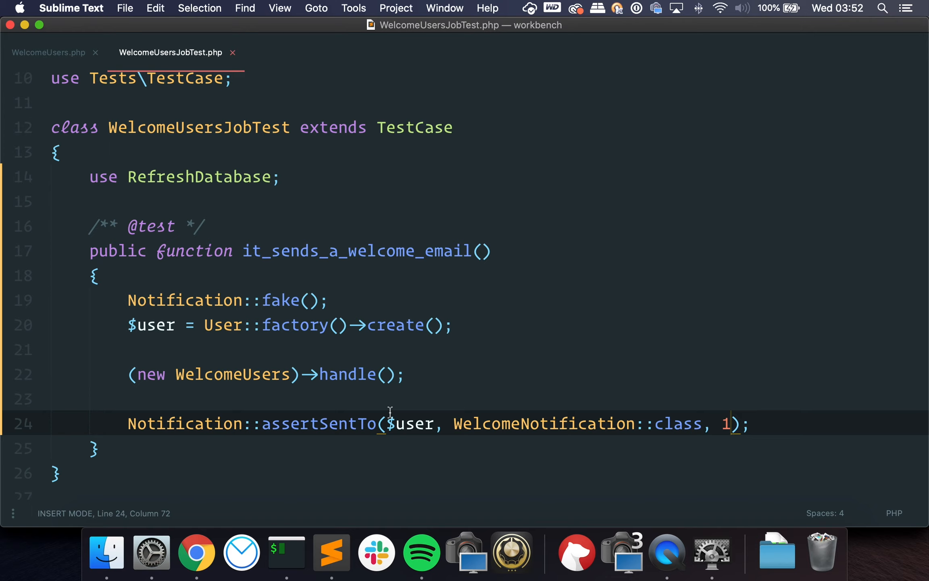
mouse_move(401, 399)
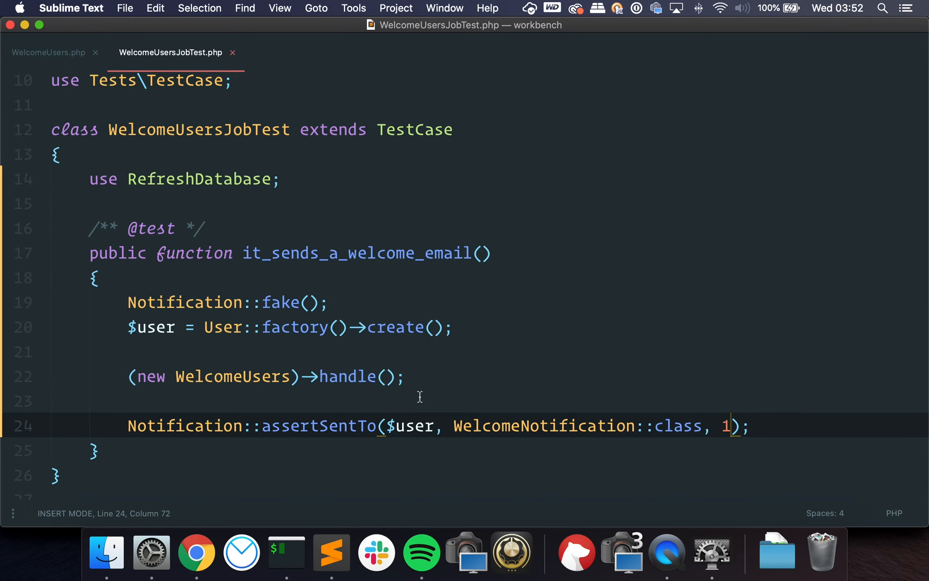
double_click(184, 302)
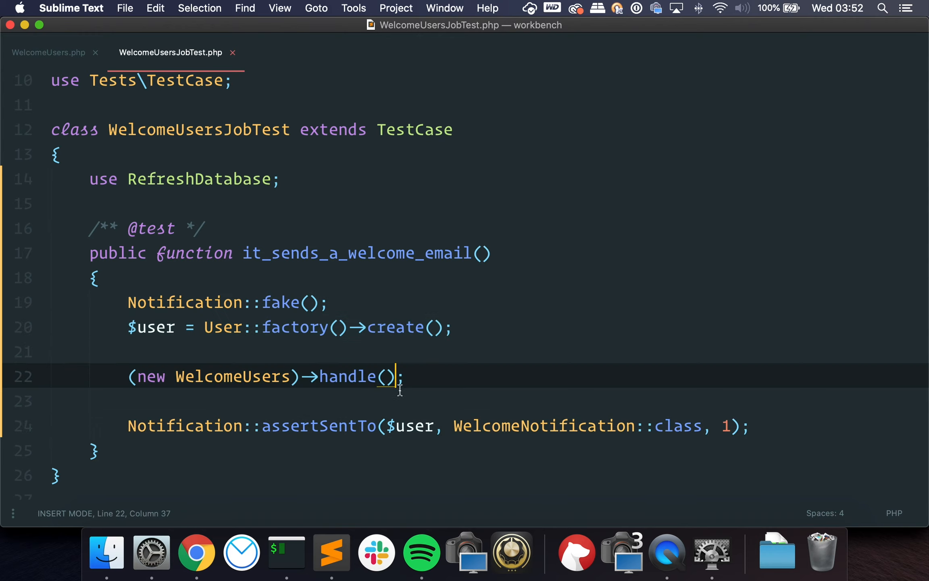
drag(204, 327, 347, 327)
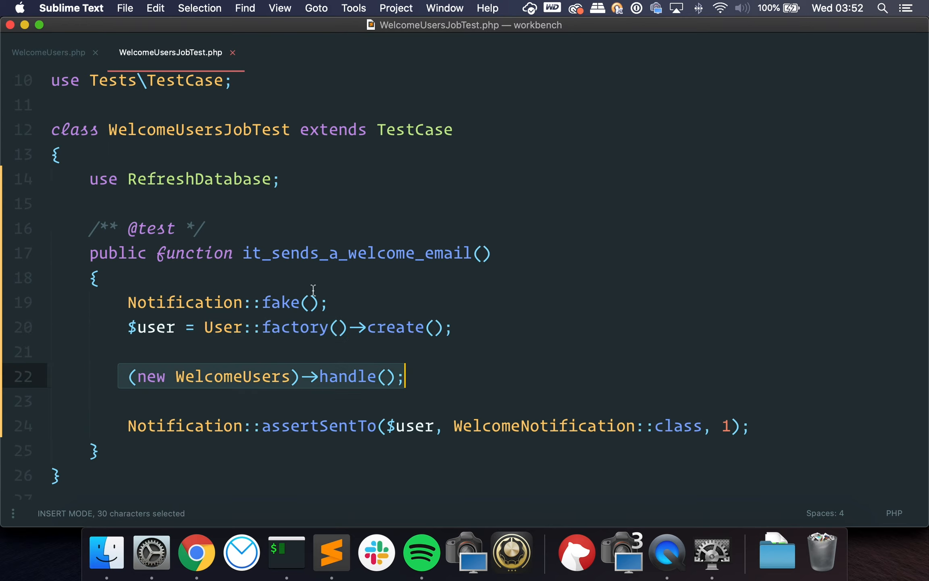
click(48, 52)
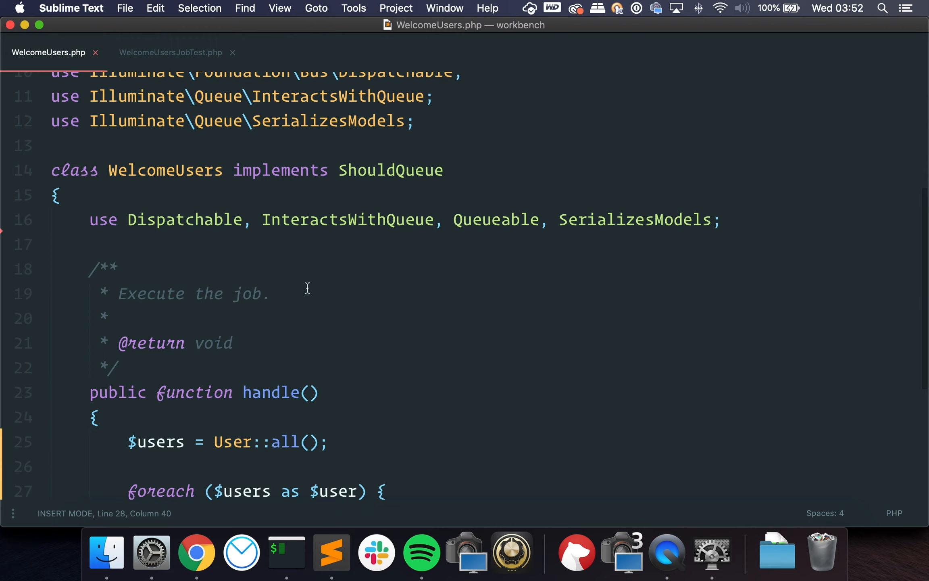
click(170, 53)
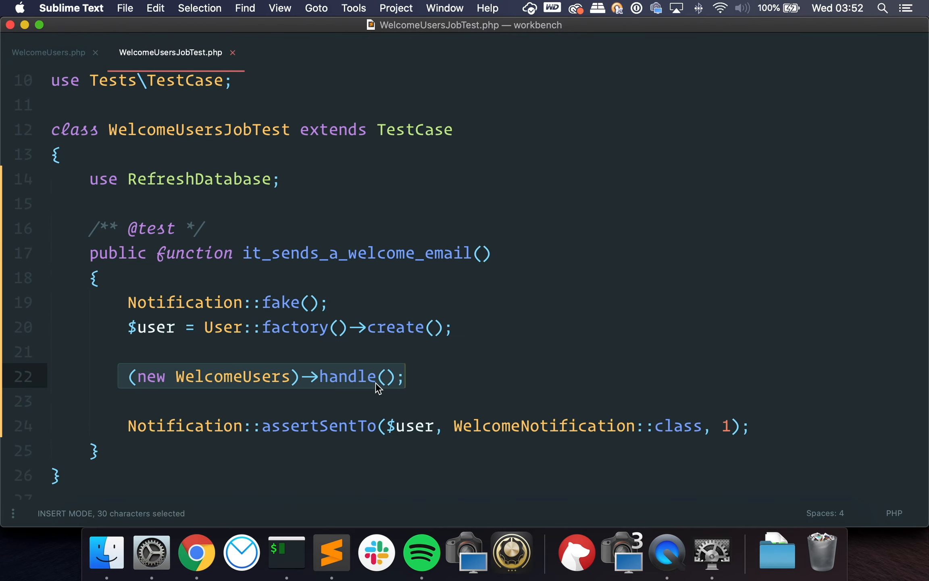
double_click(184, 425)
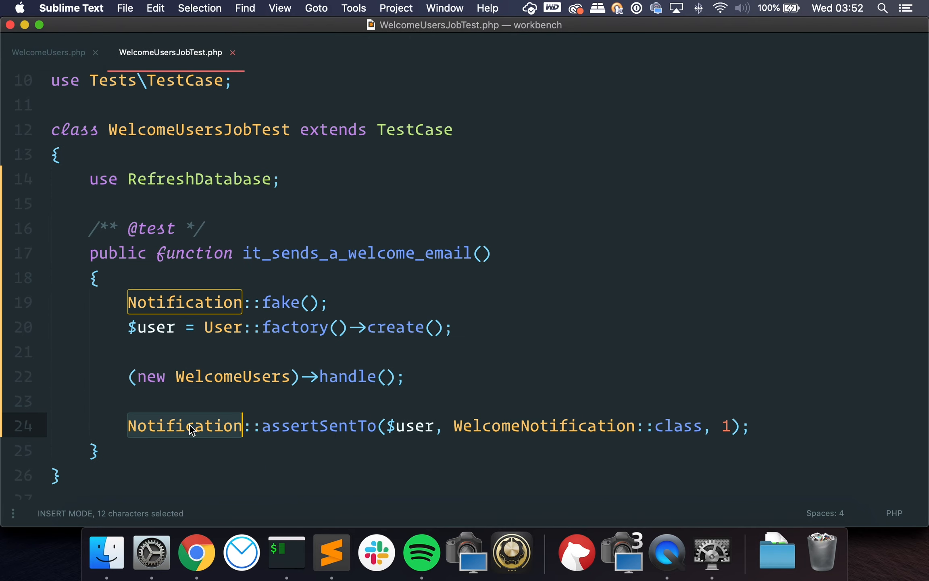
double_click(542, 425)
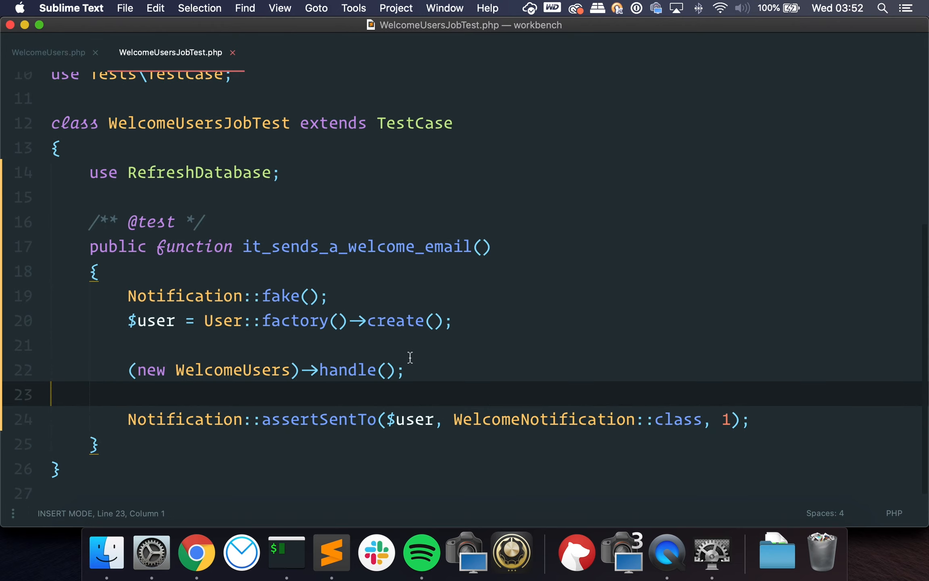
Return to the WelcomeUsers job and inspect the foreach and premium if blocks in handle().
click(48, 53)
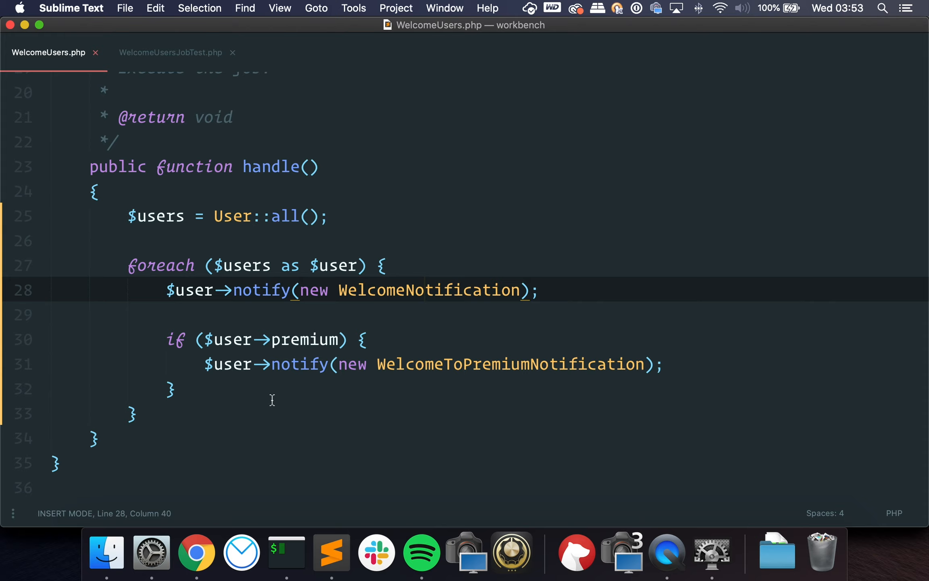
mouse_move(286, 374)
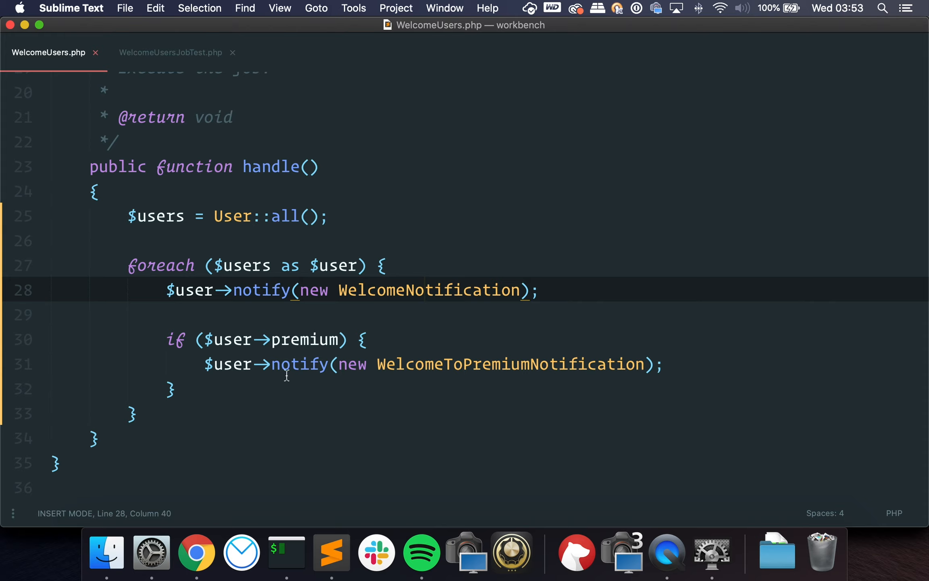
click(97, 191)
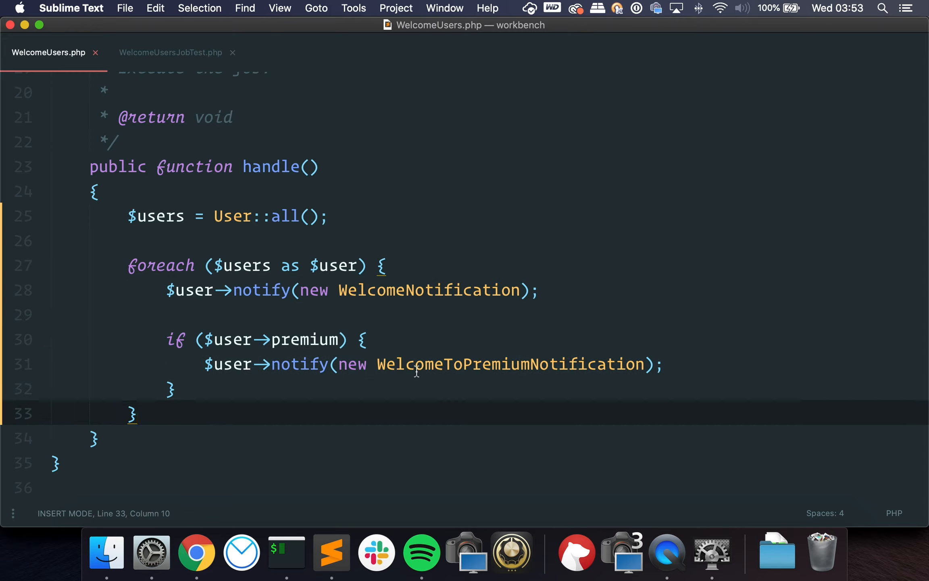
click(422, 364)
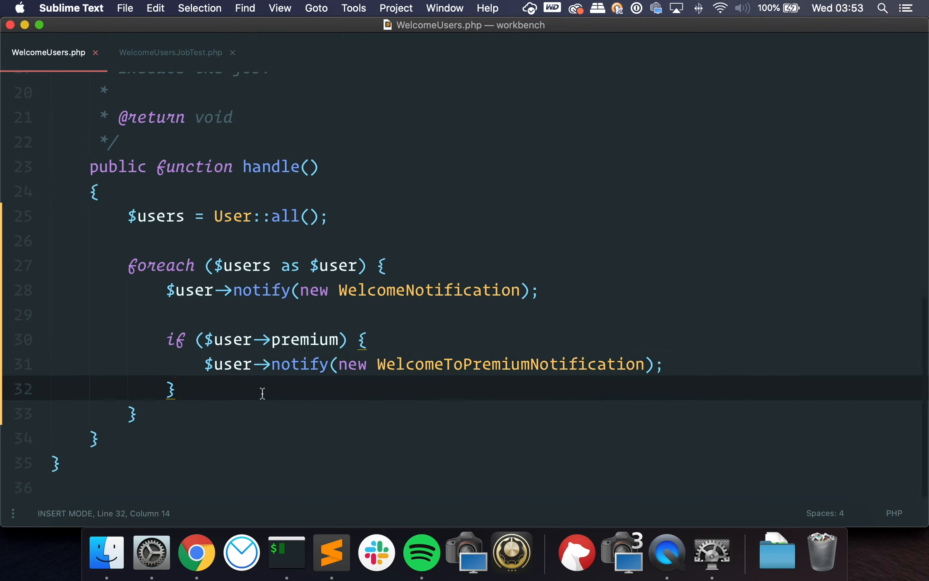
drag(168, 338, 175, 390)
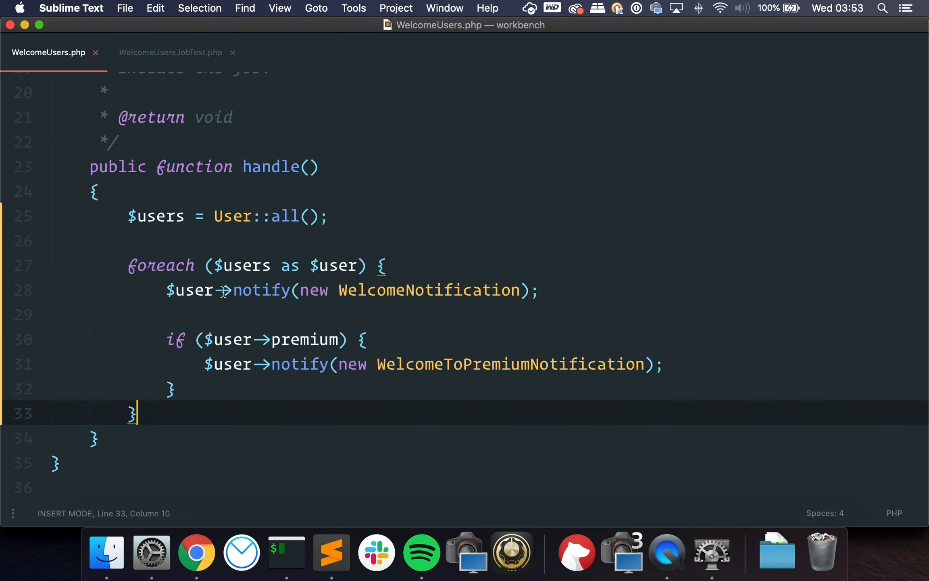
mouse_move(194, 378)
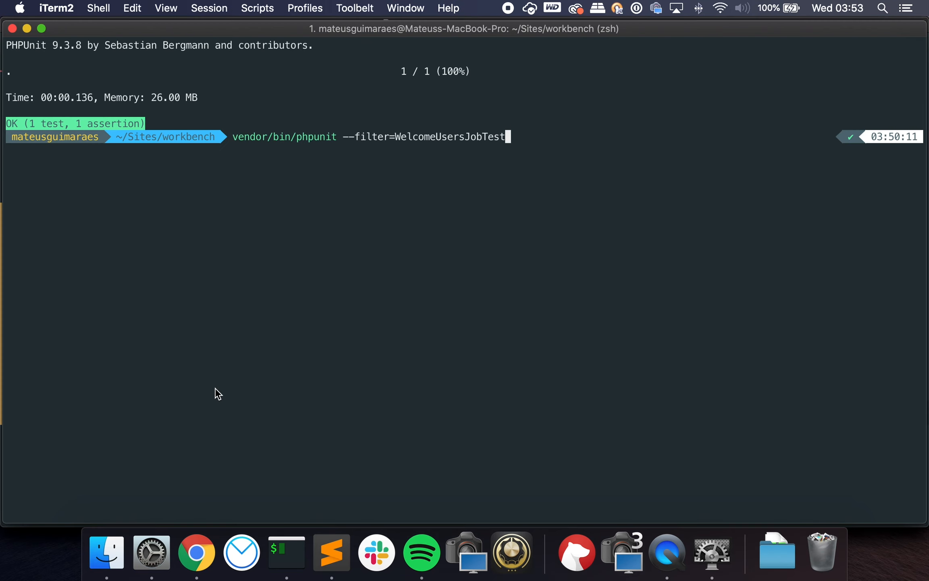
Rerun vendor/bin/phpunit --filter=WelcomeUsersJobTest and see its one test pass.
key(enter)
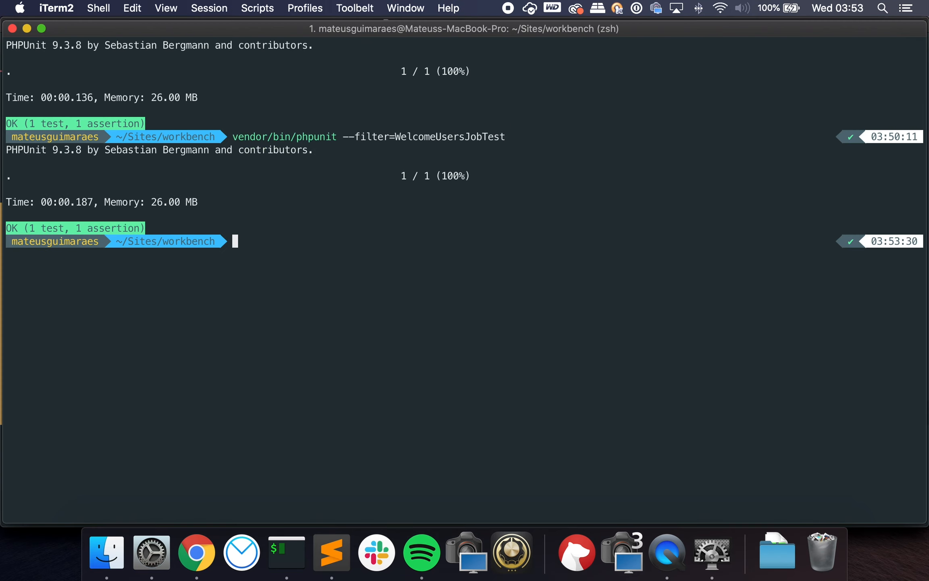
mouse_move(210, 390)
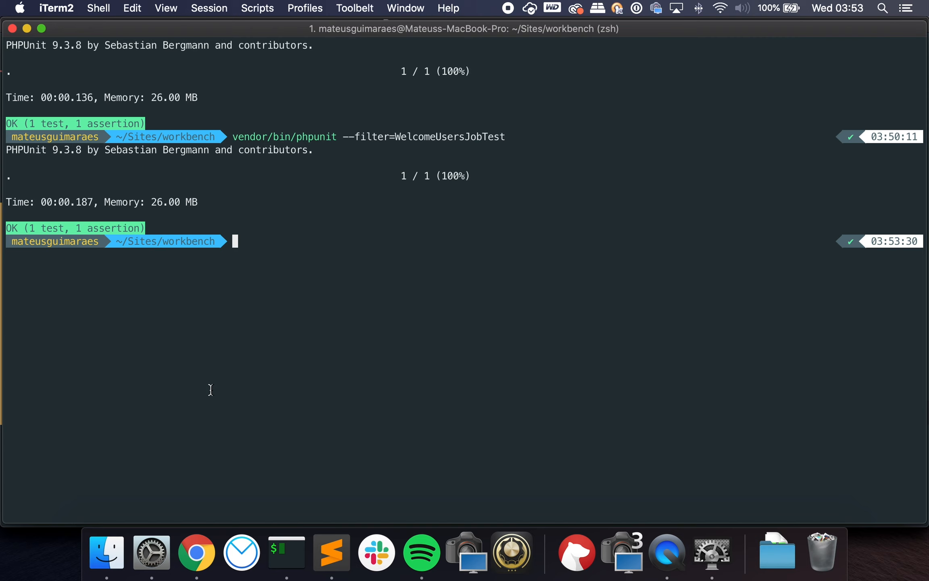
click(331, 553)
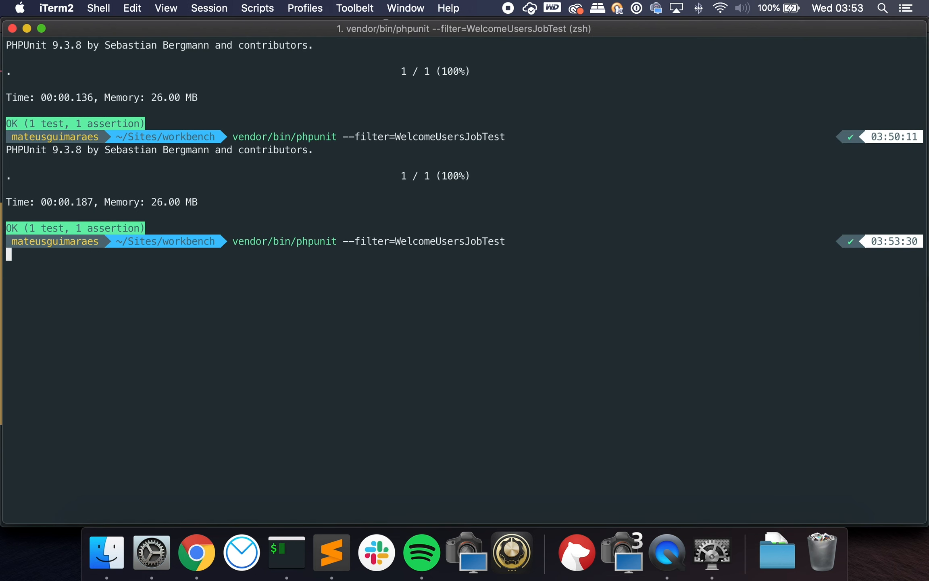
click(332, 552)
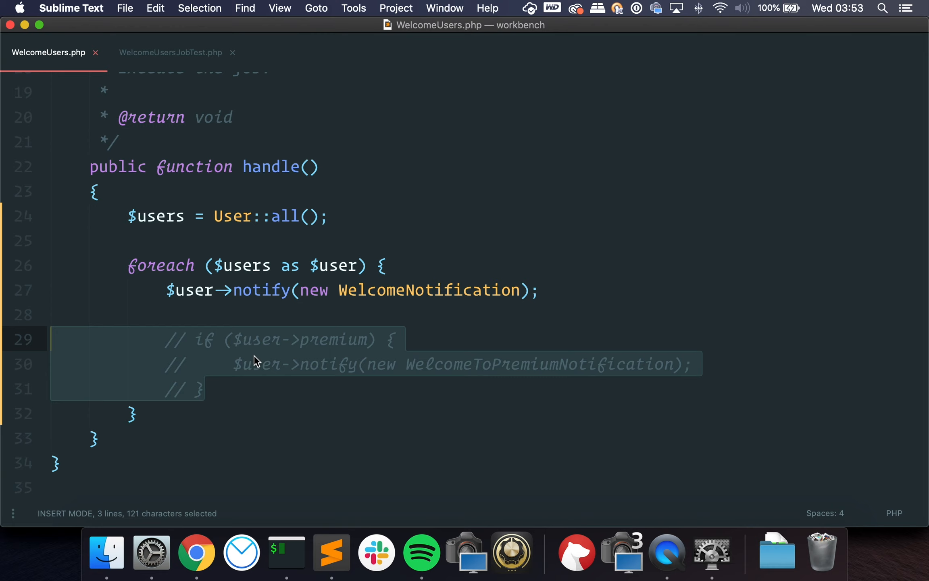
Uncomment the premium notification if-block in the job's handle method.
key(cmd+/)
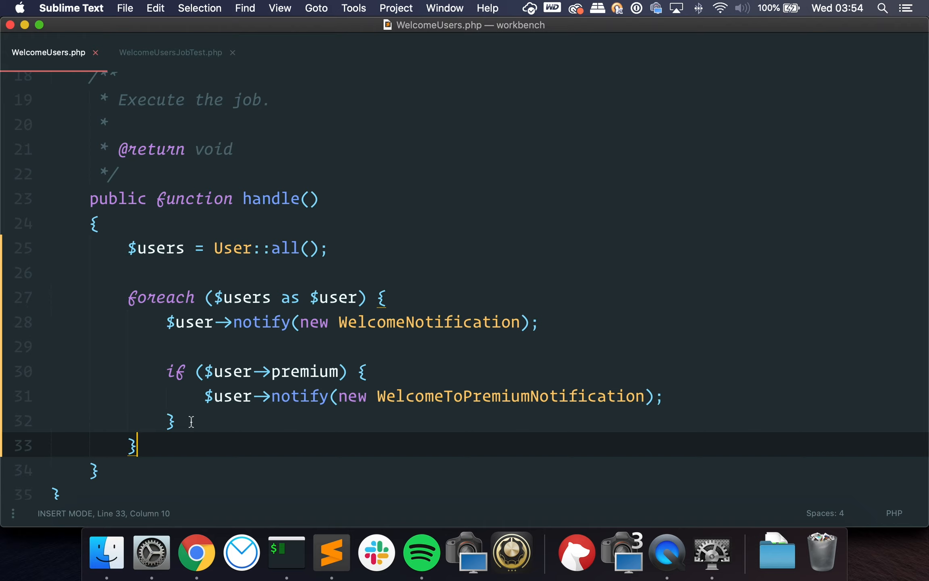
mouse_move(225, 422)
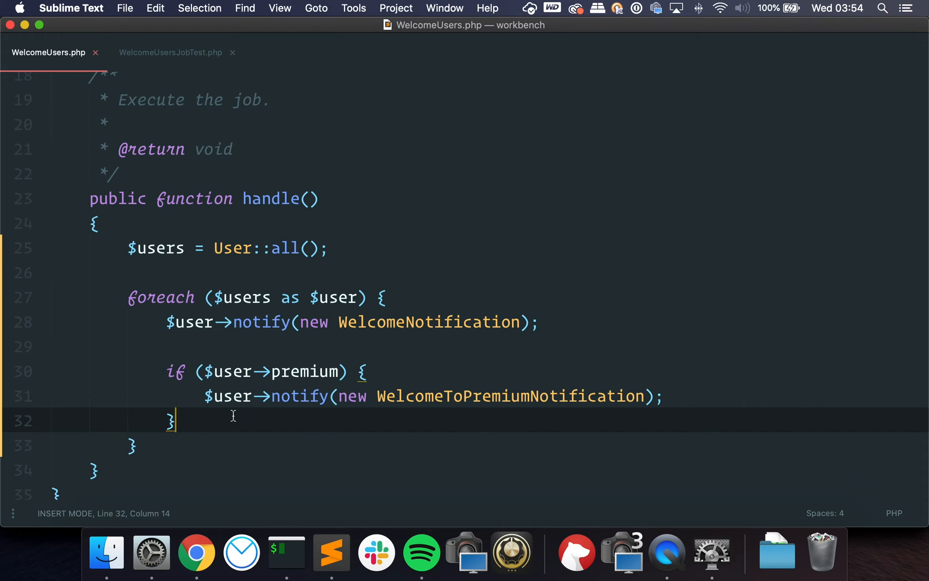
Negate the premium condition with !, undo it, and bring up the WelcomeUsersJobTest file.
click(204, 372)
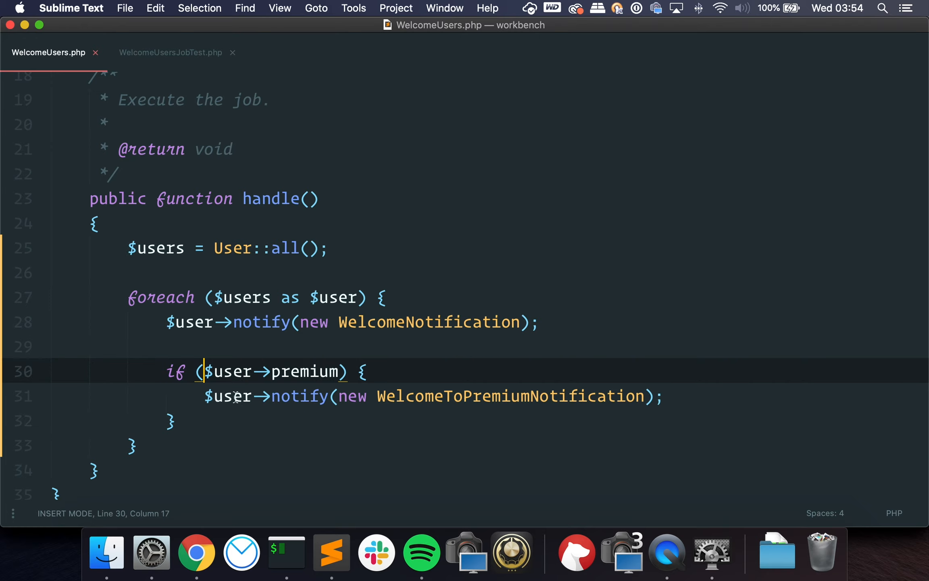
text(!)
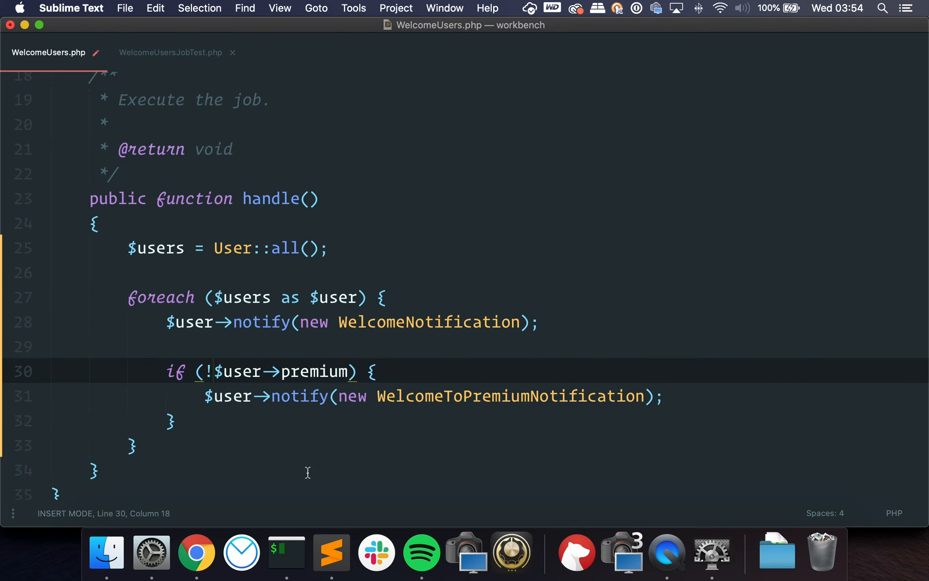
mouse_move(308, 427)
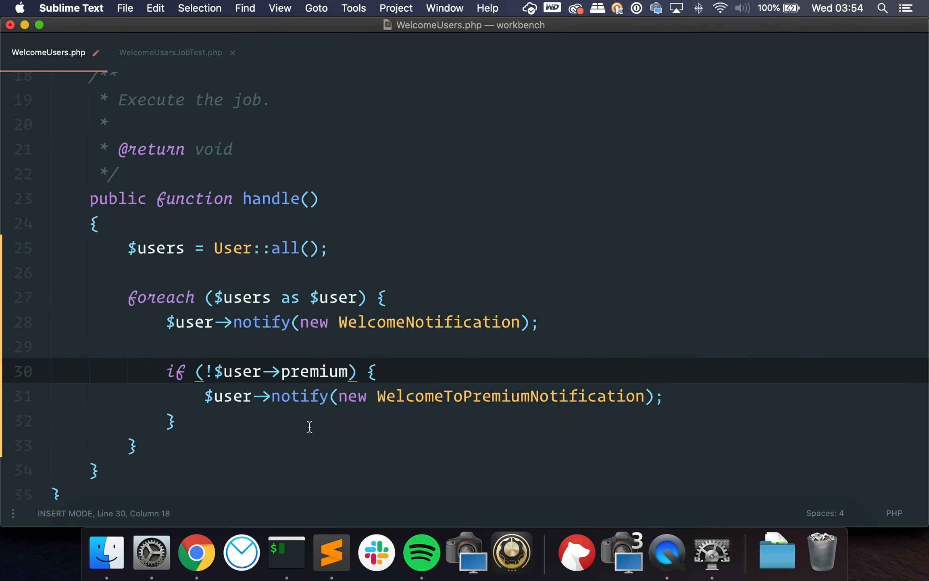
key(backspace)
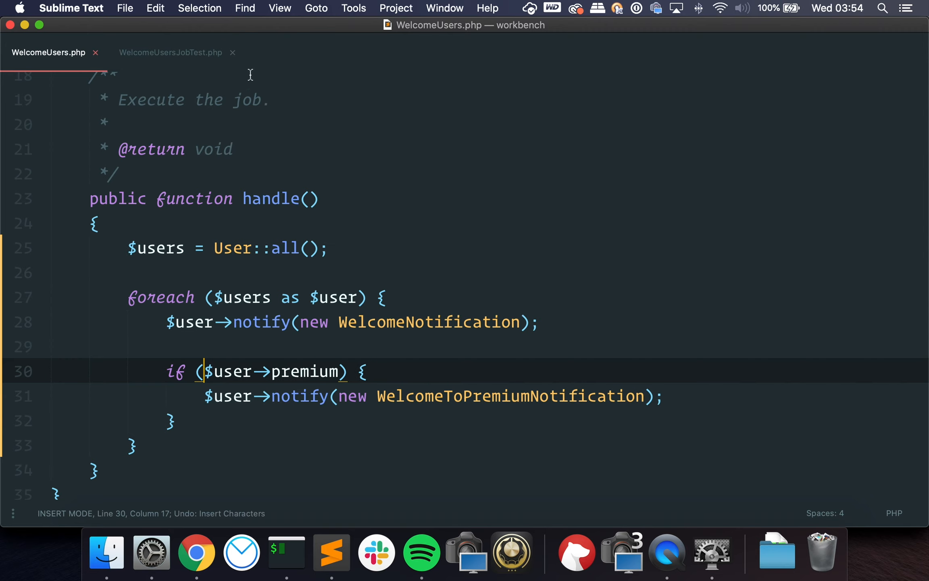
click(171, 52)
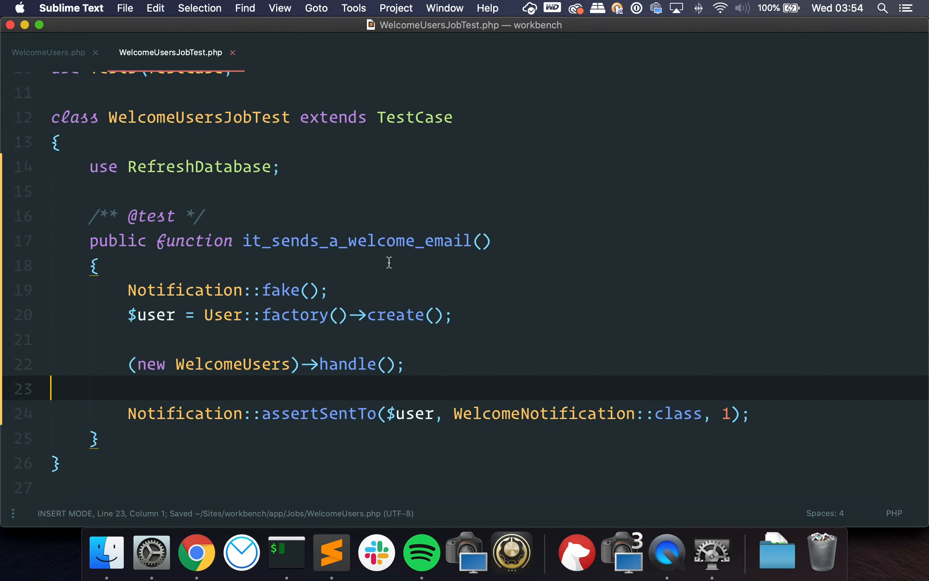
click(50, 52)
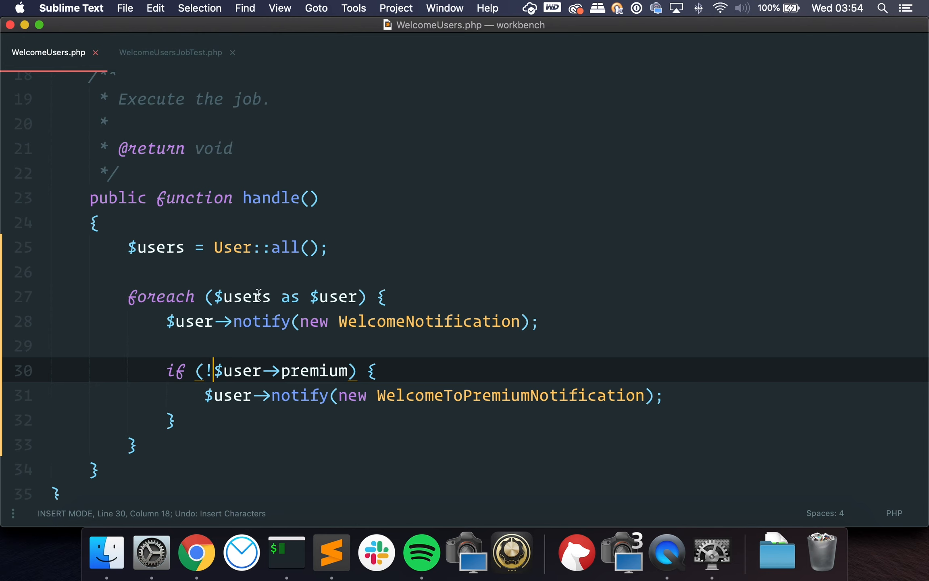
click(170, 52)
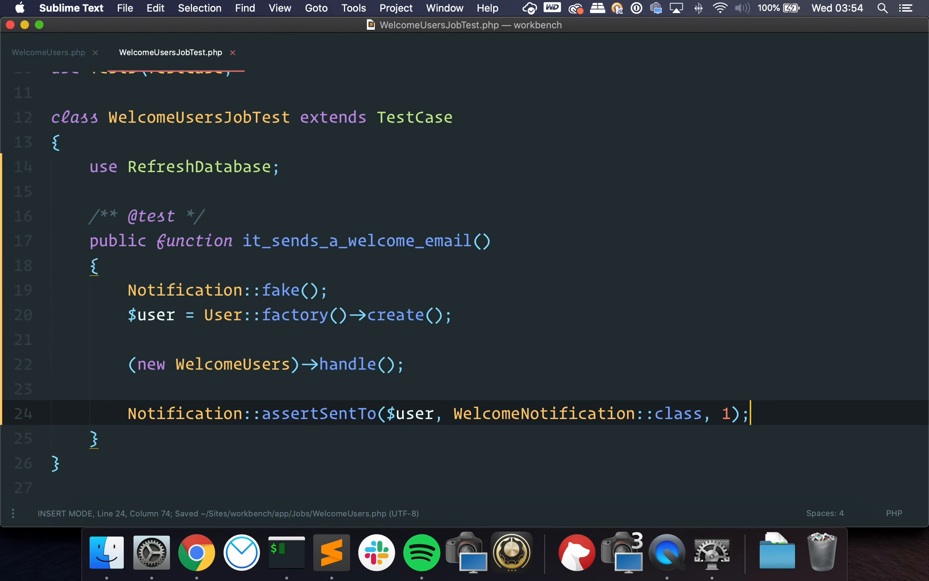
Rename the test to it_sends_a_welcome_email_but_does_not_a_welcome_to_premium_email_to_a_regular_user.
key(enter)
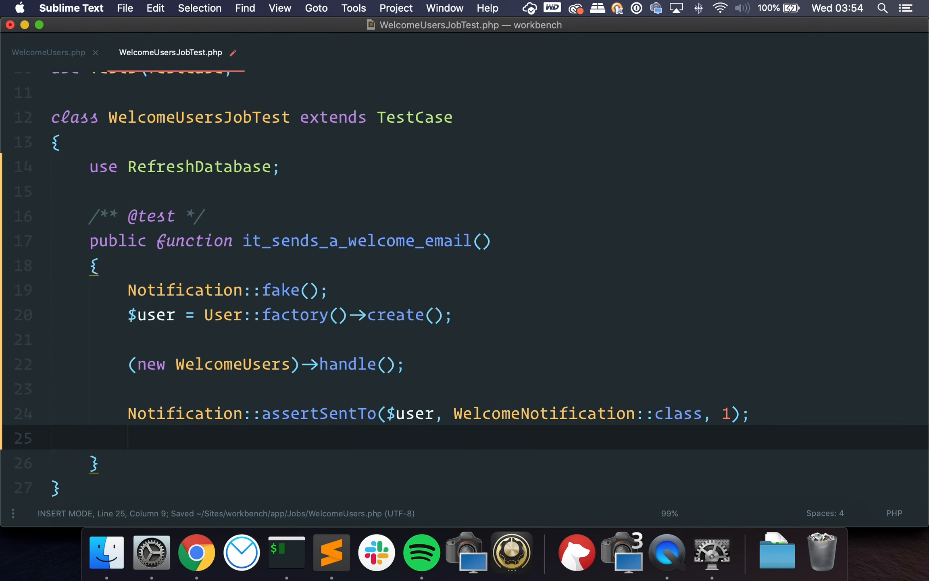
click(471, 240)
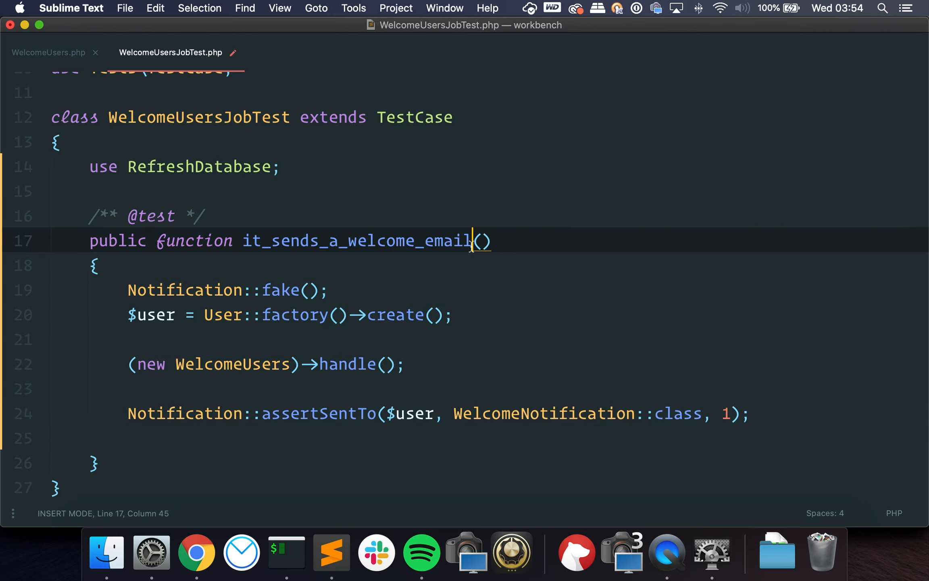
text(_but_does_not)
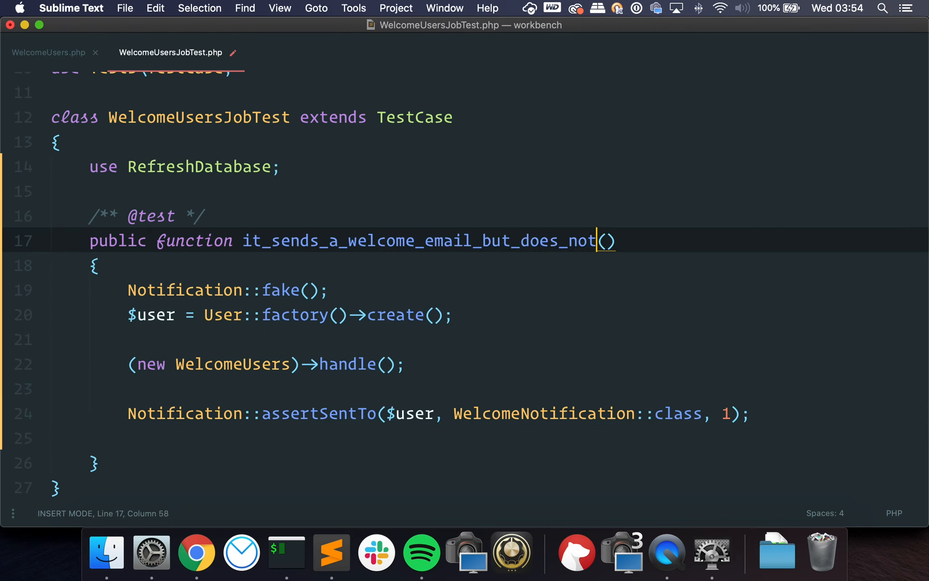
text(_a_welcome_to_premium_email_to_a-re)
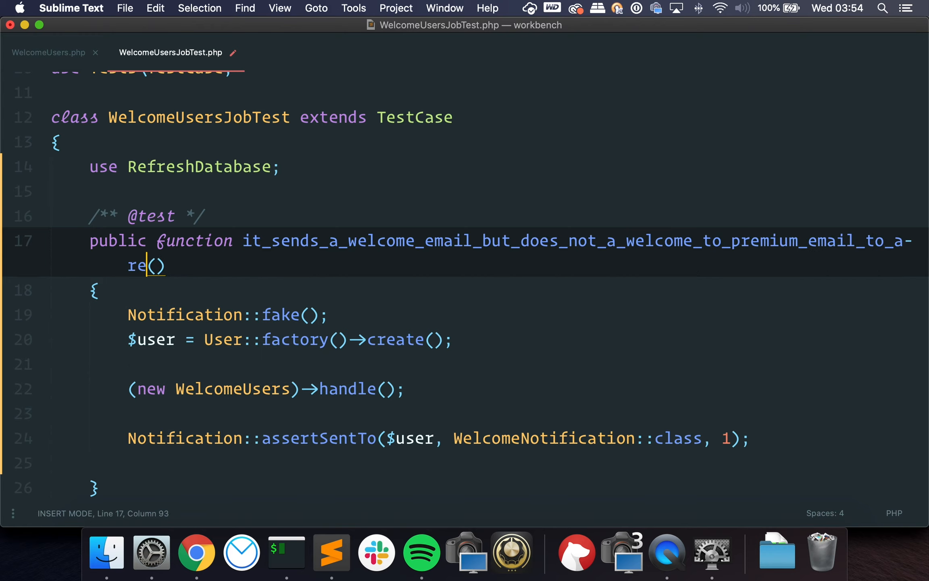
text(gular_user)
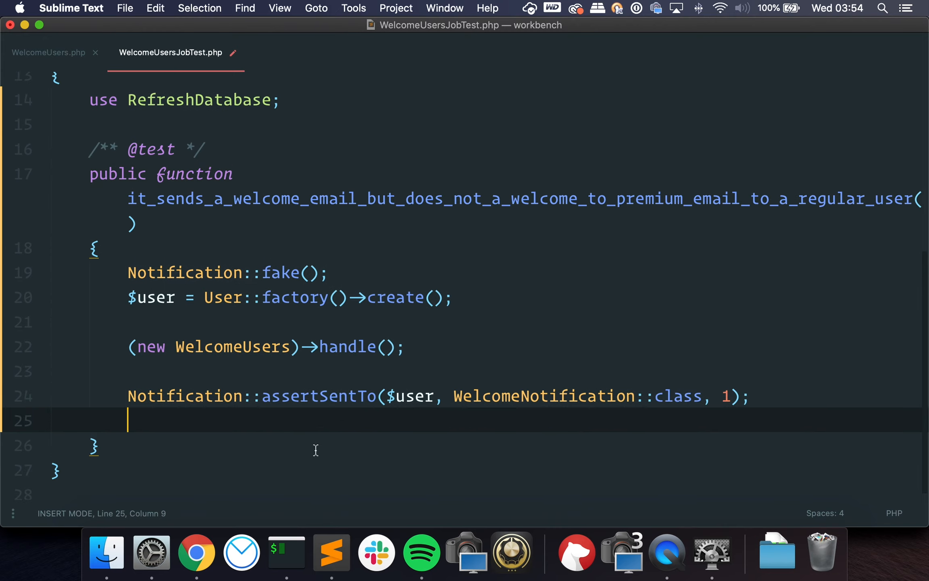
Add Notification::assertNotSentTo($user, WelcomeToPremiumNotification::class) and save the test.
text(N)
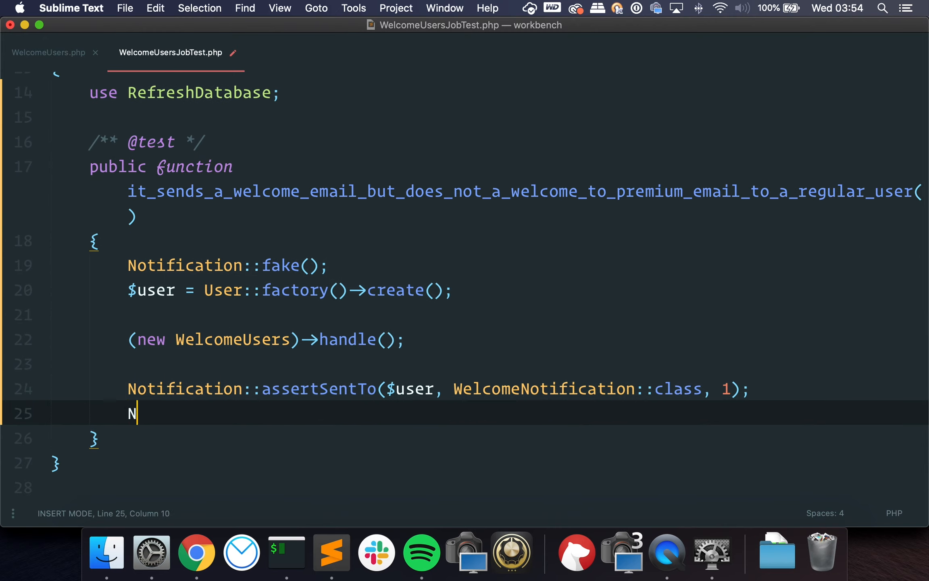
text(otification::asse)
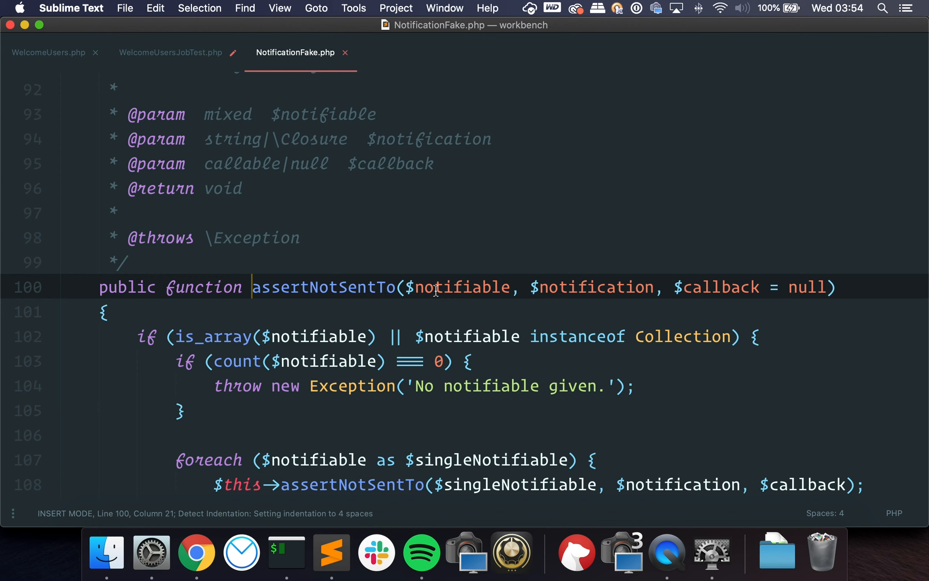
click(170, 52)
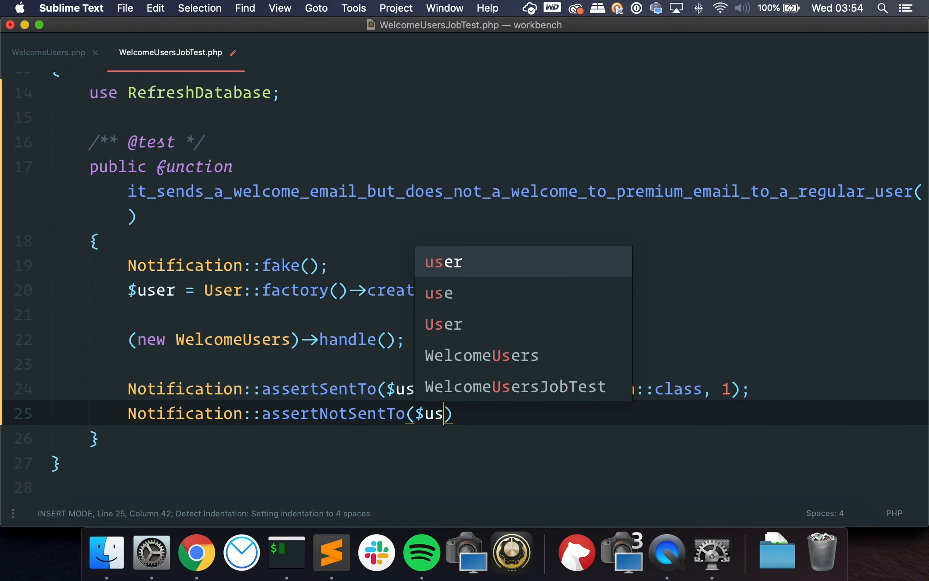
text(er, WelcomeToPremiumNotification)
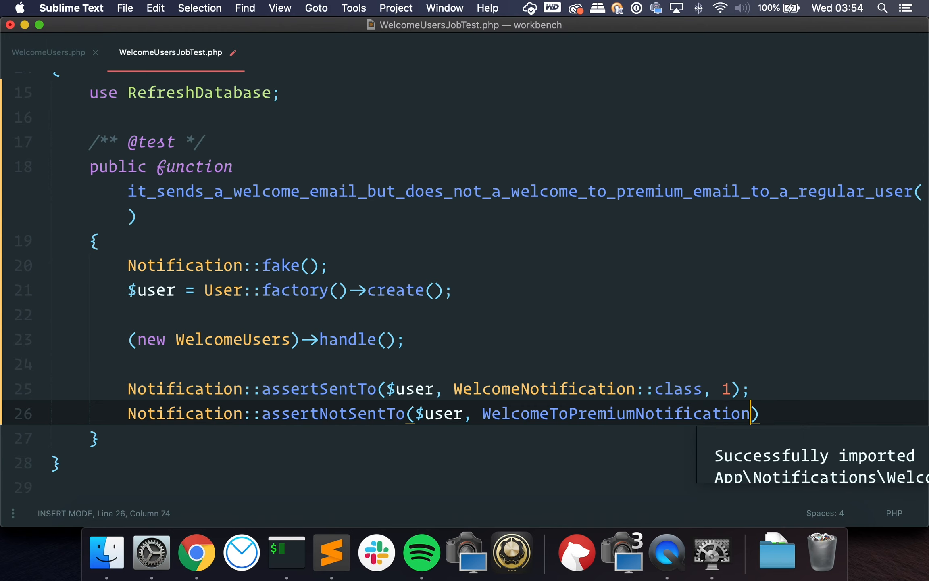
text(::class);)
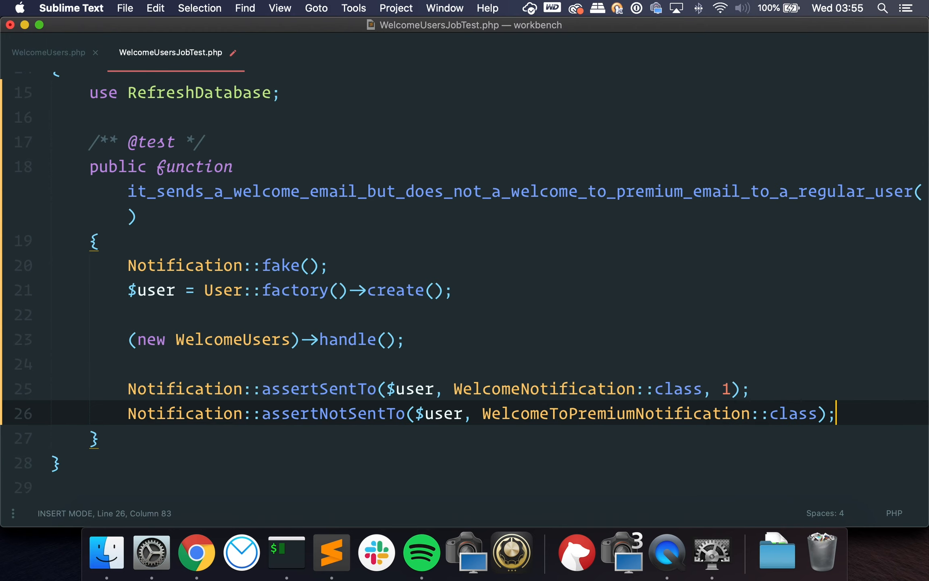
key(cmd+s)
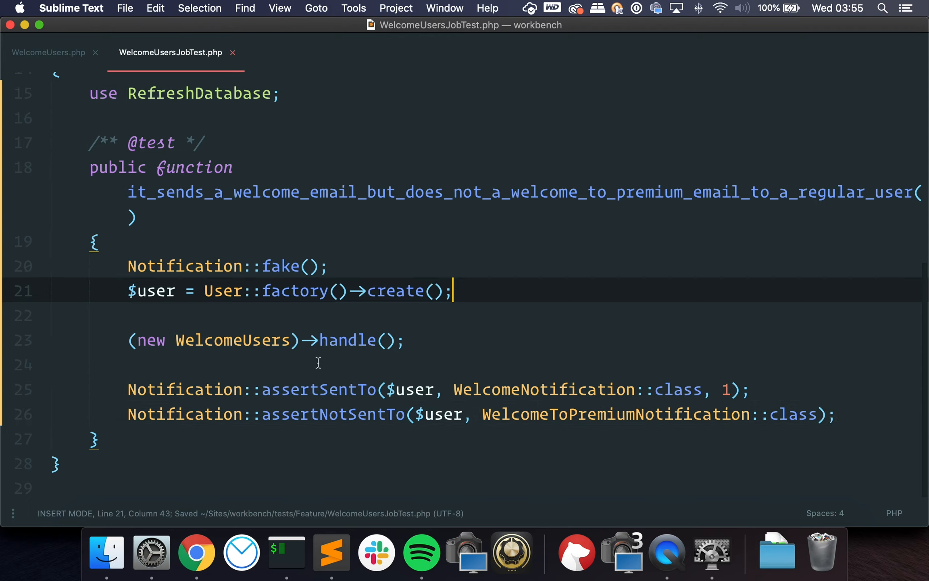
Remove the ! from the job's premium check and return to the WelcomeUsersJobTest file.
click(278, 389)
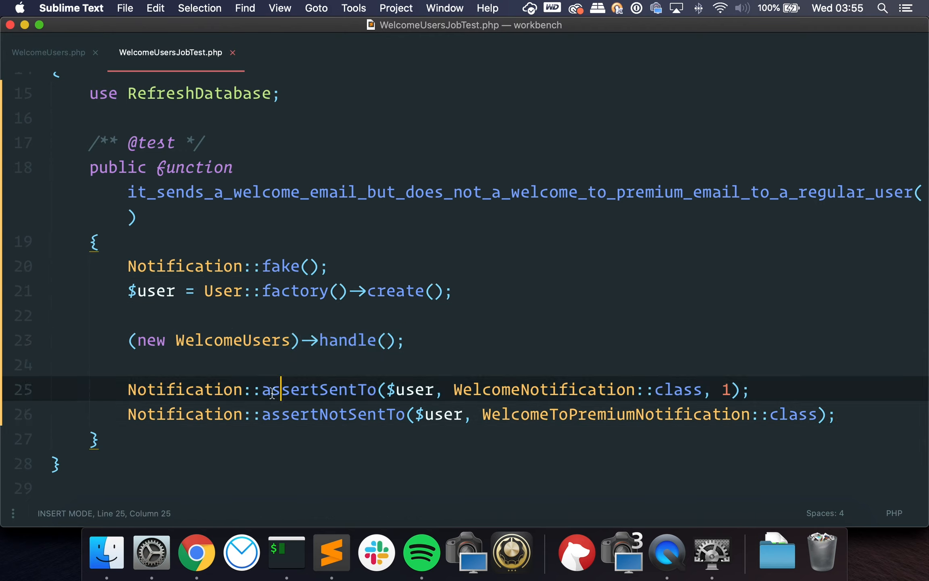
double_click(543, 390)
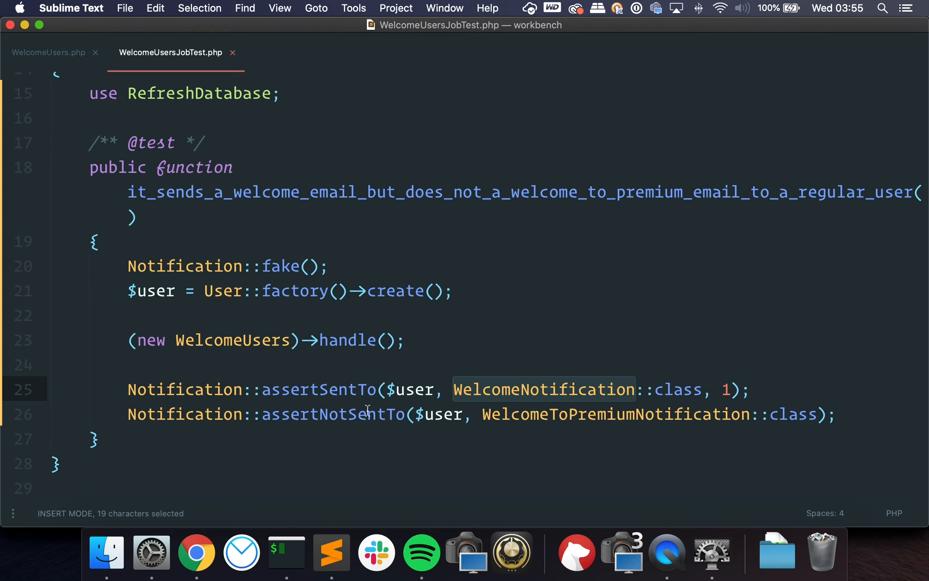
click(262, 414)
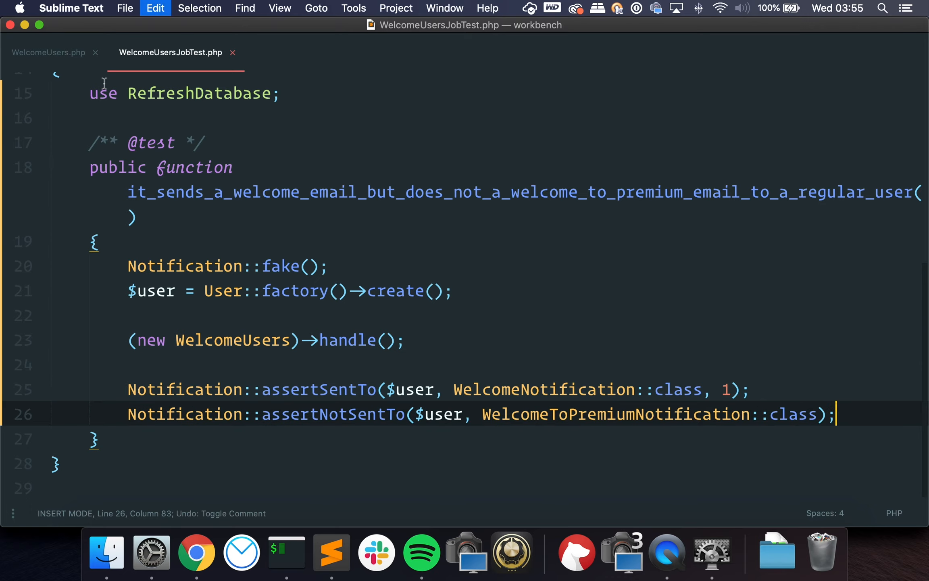
click(48, 52)
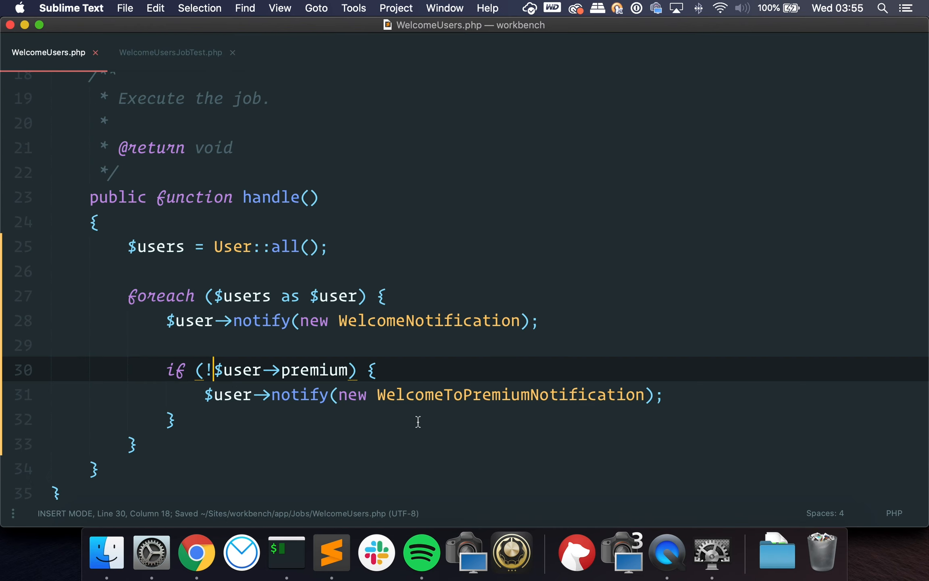
key(backspace)
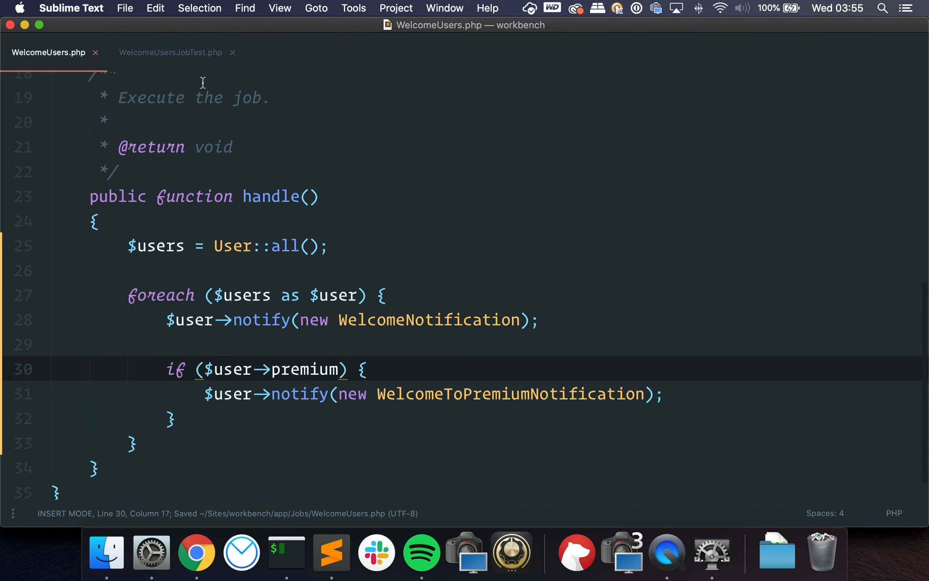
click(171, 53)
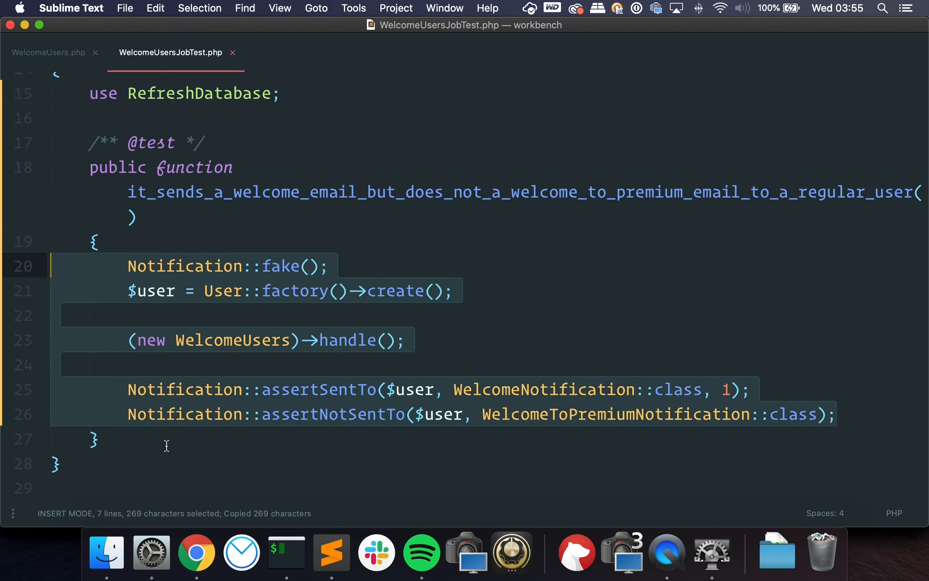
Name the new test it_sends_both_a_welcome_email_and_a_welcome_to_premium_email_to_premium_users.
text(it_s()
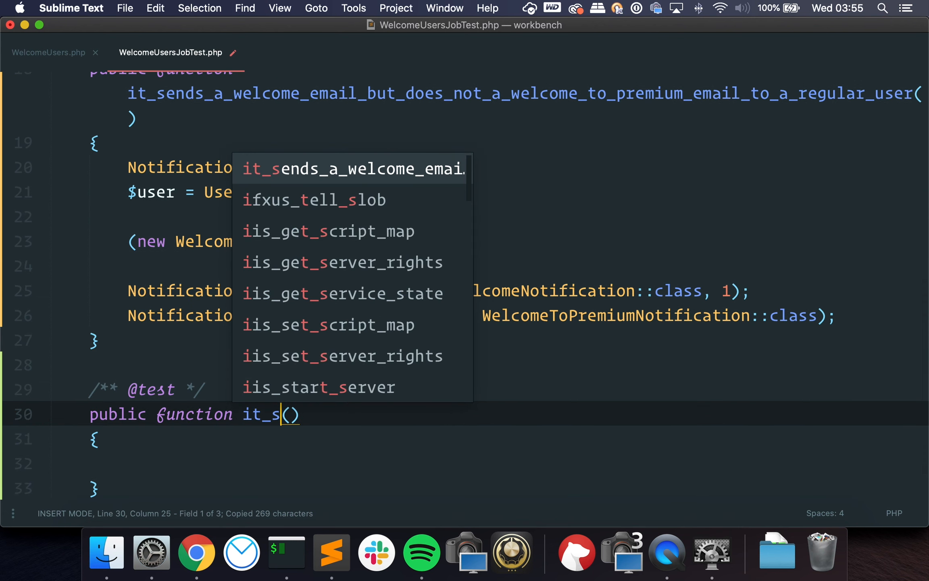
text(ends_both_a-)
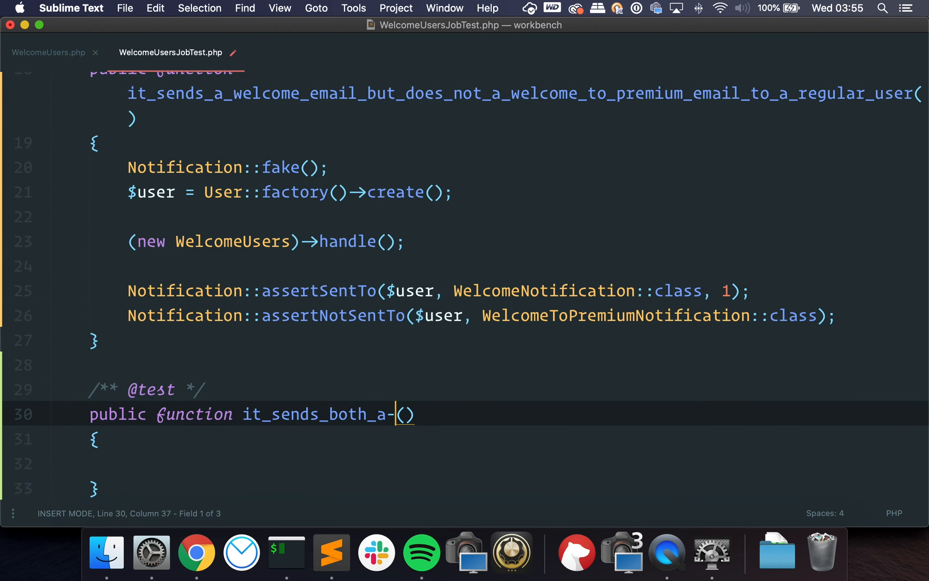
text(welcome_em)
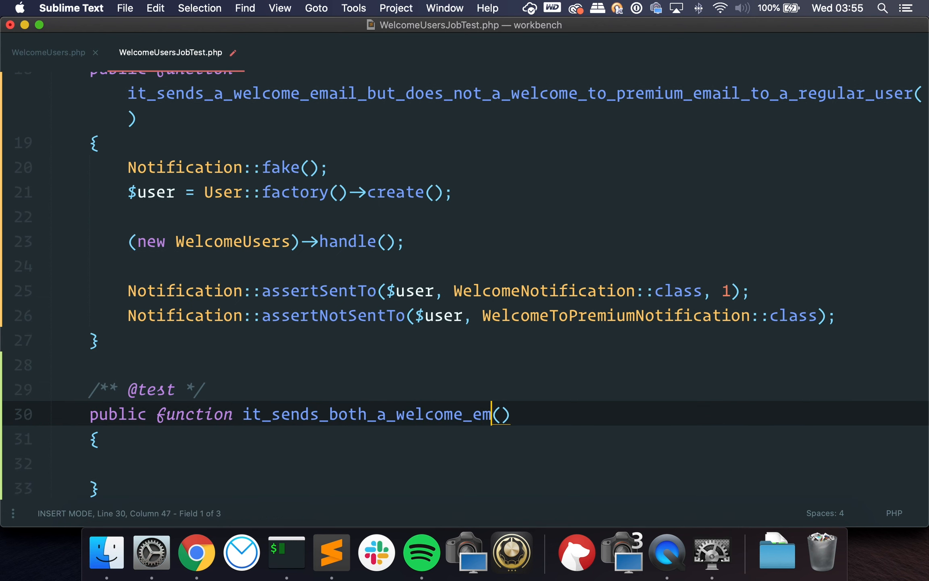
text(ail_and_a_we)
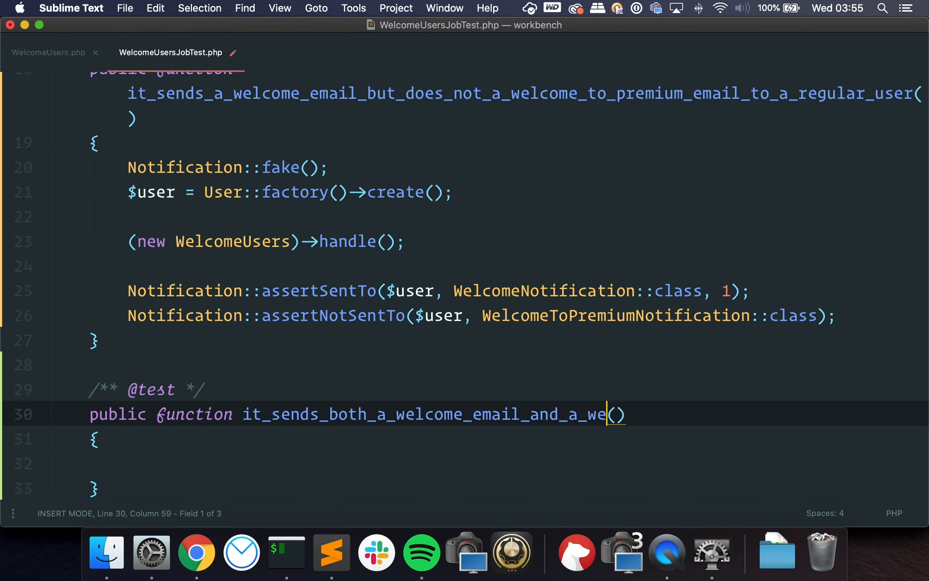
text(lcome_to_premium_)
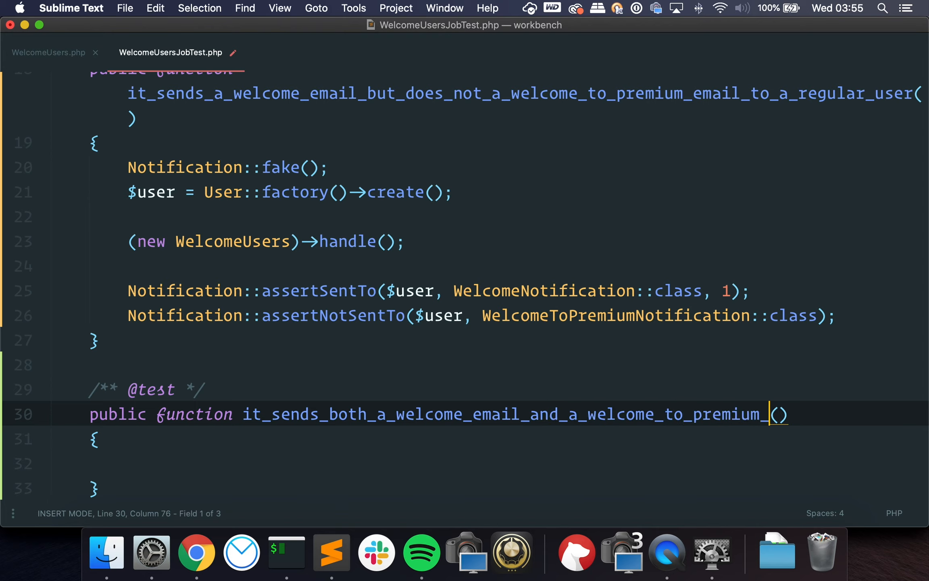
text(email_to_premium_users)
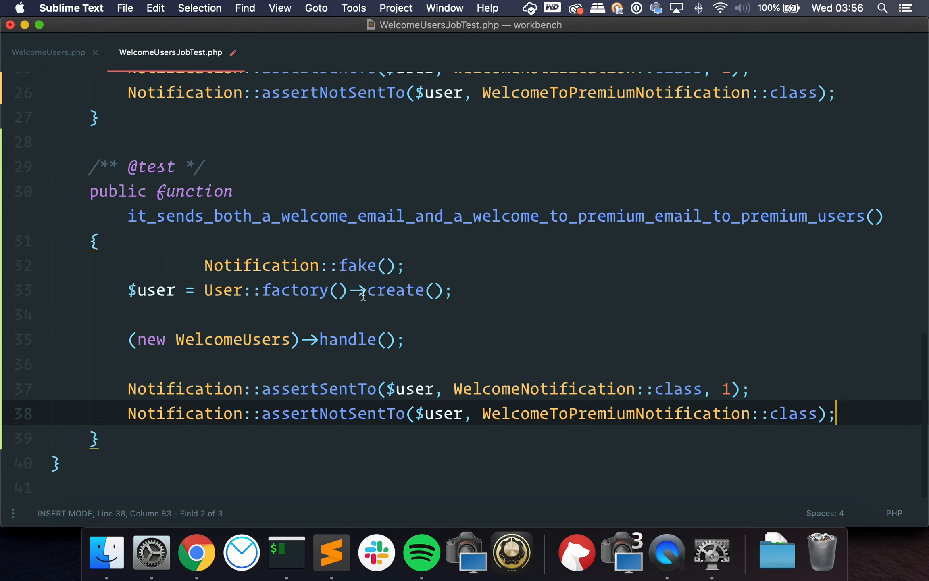
Create the user with ['premium' => true] and assert WelcomeToPremiumNotification is sent once.
text(['r')
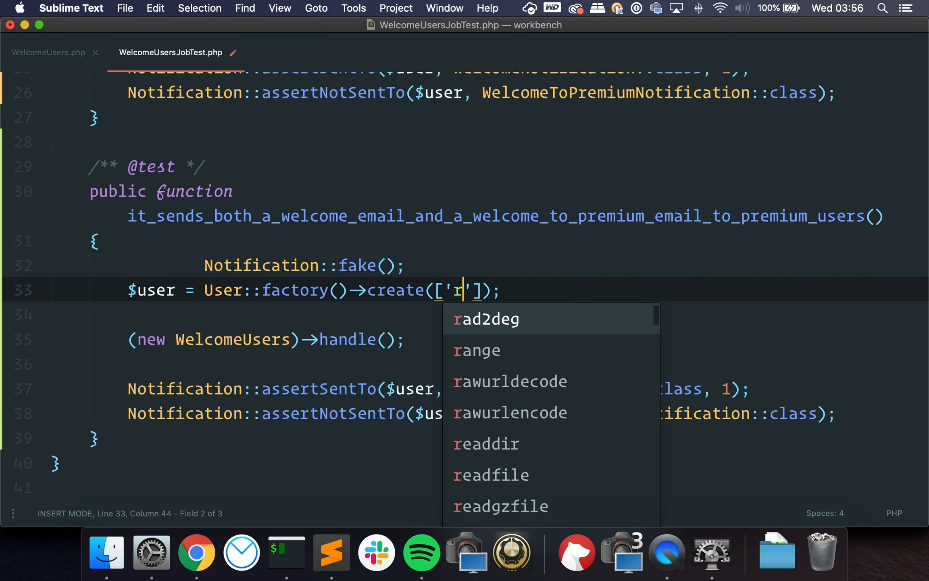
text(premium_)
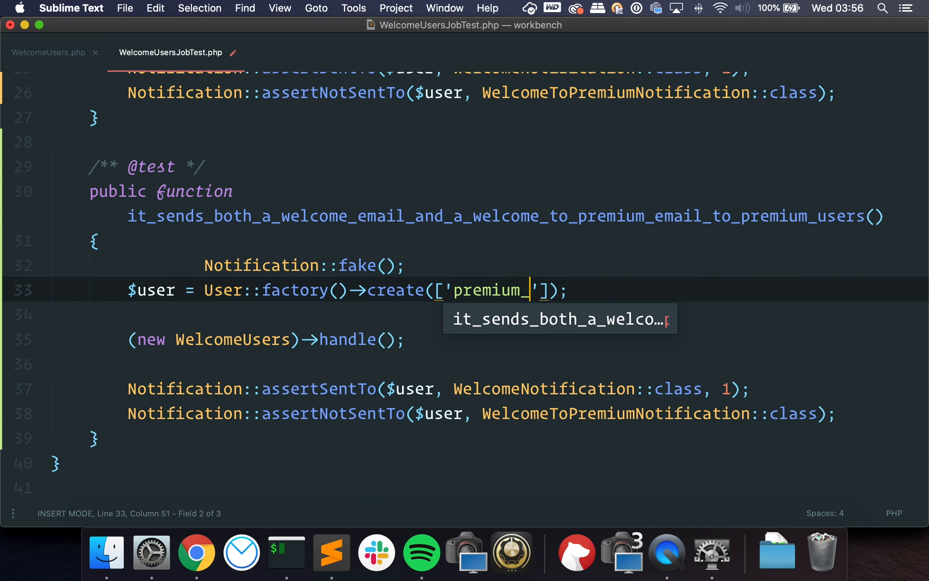
text(=> true)
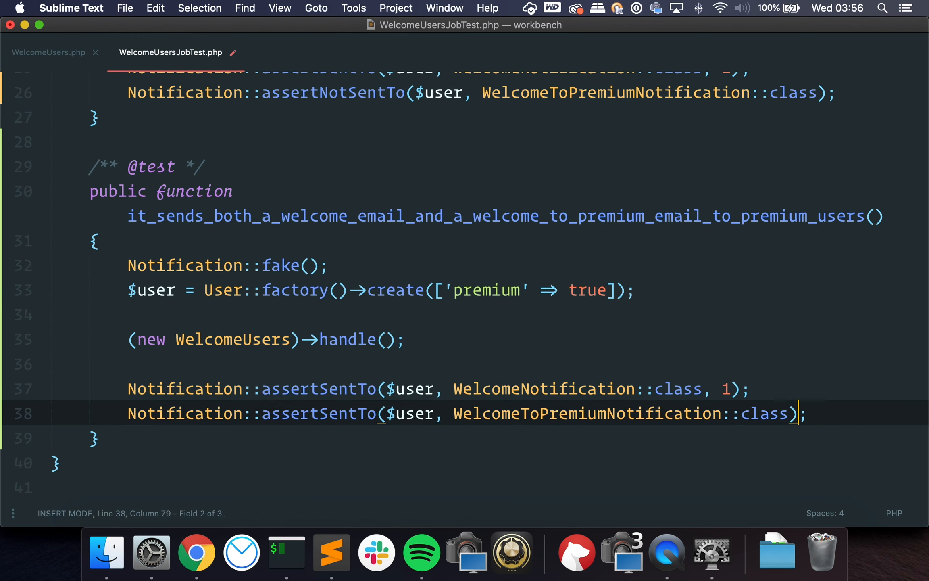
text(, 1)
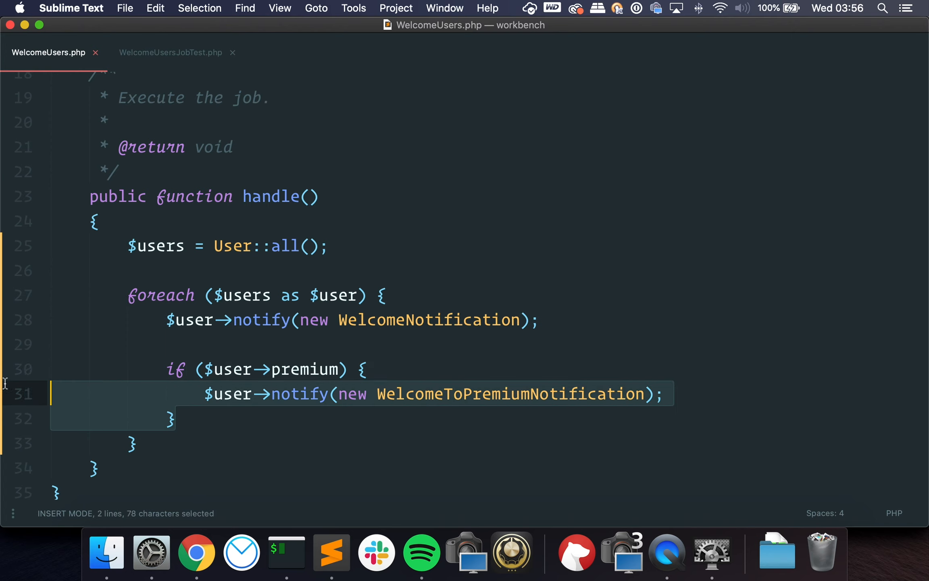
Comment out the premium notification lines in the job and start a phpunit --filter command.
key(cmd+/)
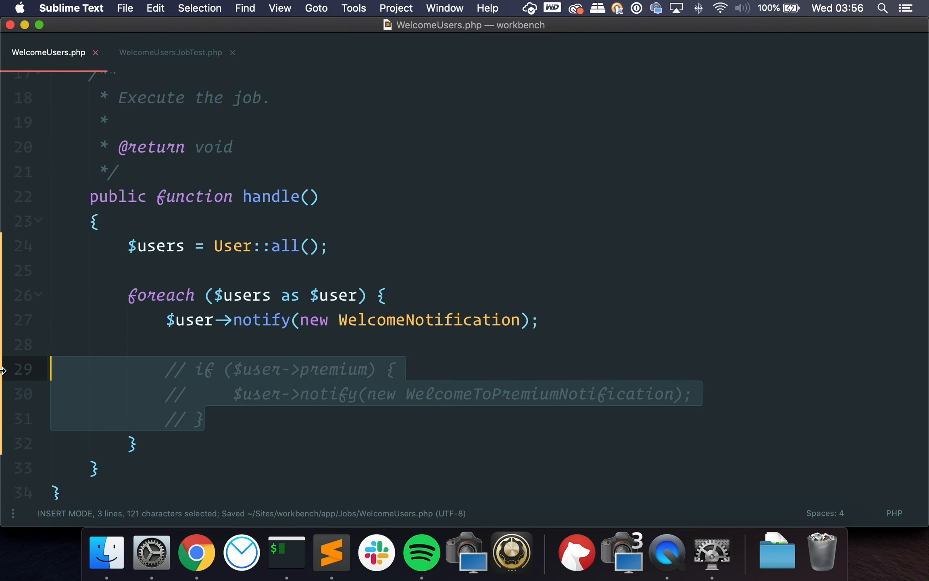
click(170, 53)
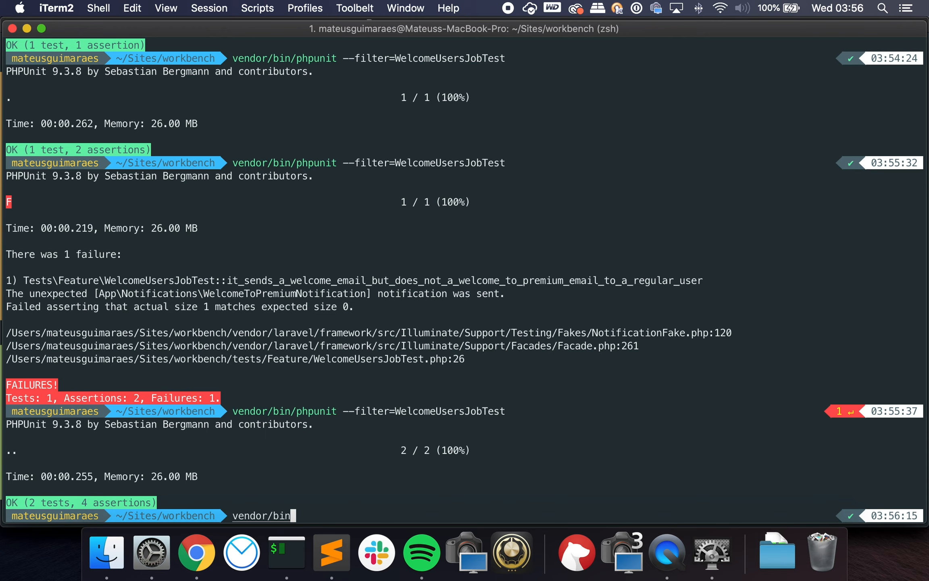
text(/phpunit --filter=)
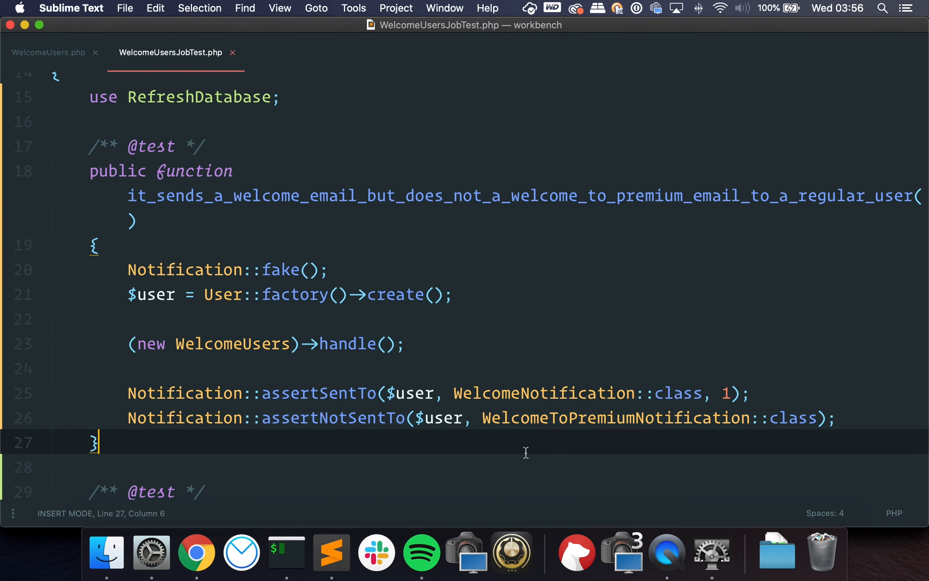
Check the commented premium block, then run vendor/bin/phpunit --filter= for the regular-user test.
click(48, 52)
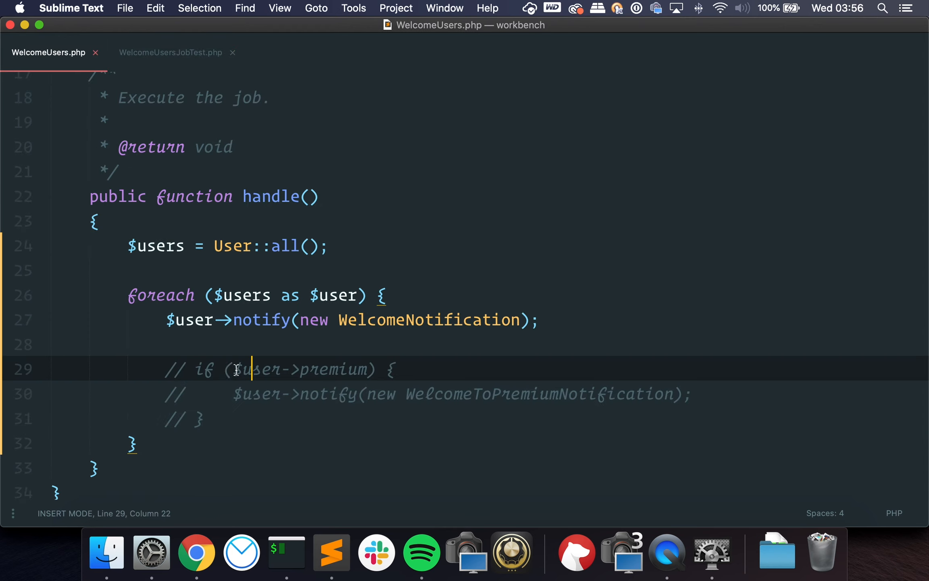
drag(253, 369, 204, 419)
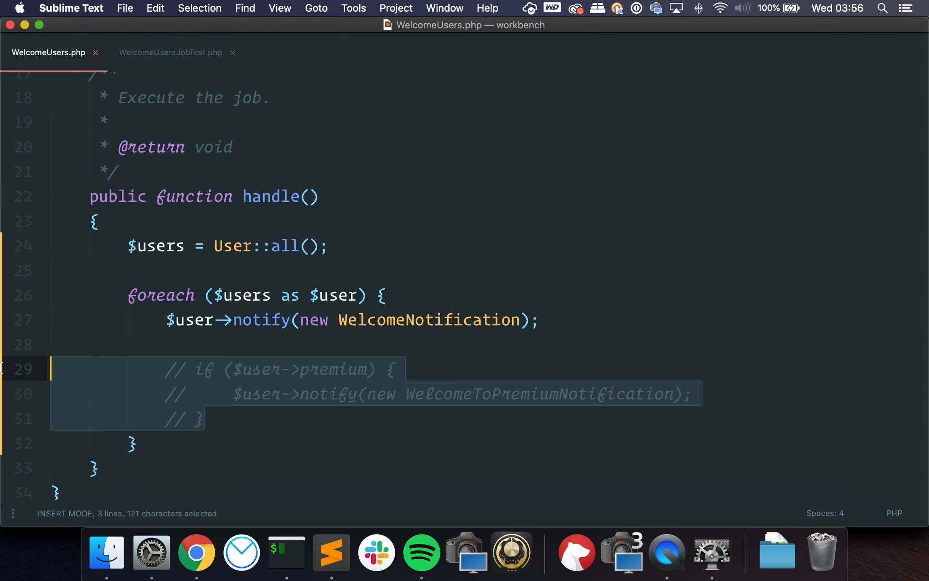
click(171, 52)
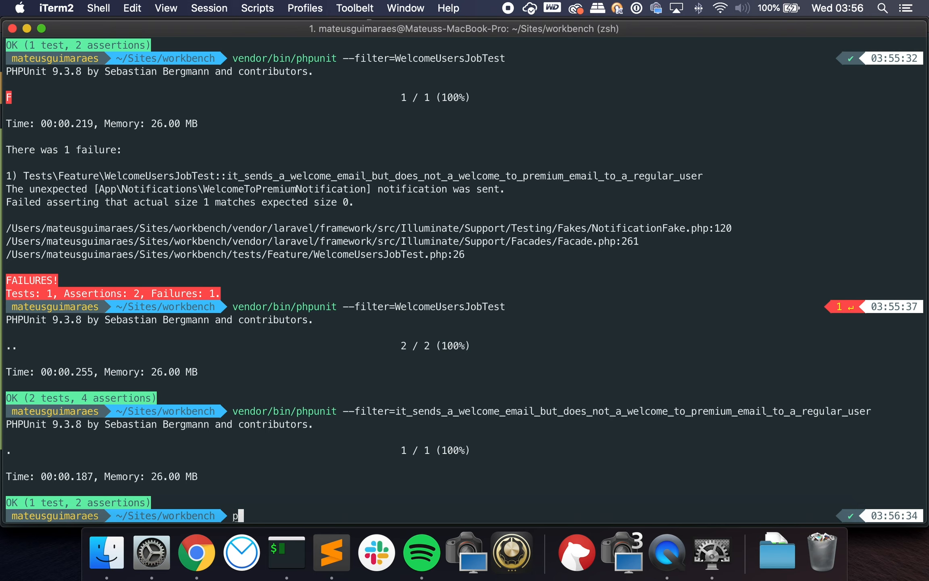
text(endor/bin)
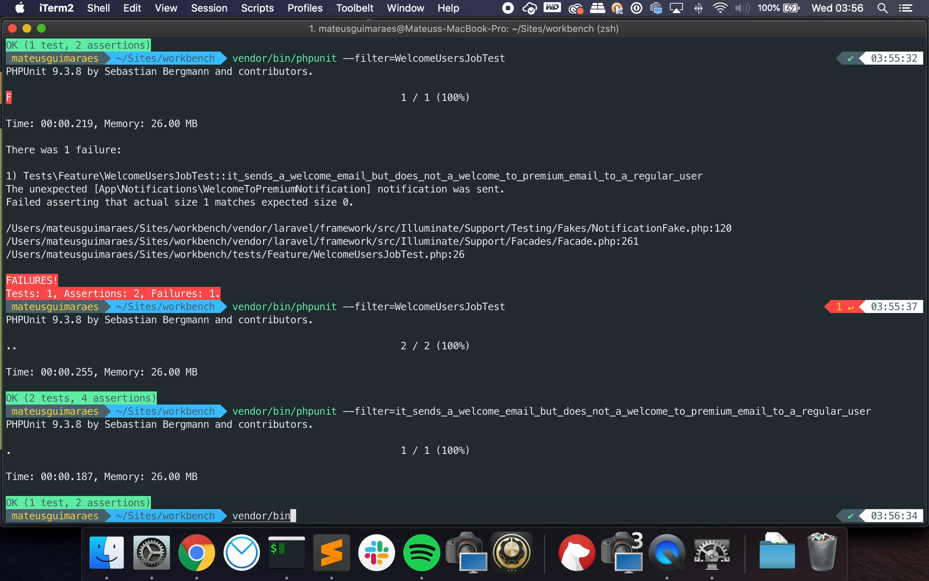
text(/phpunit --filter=)
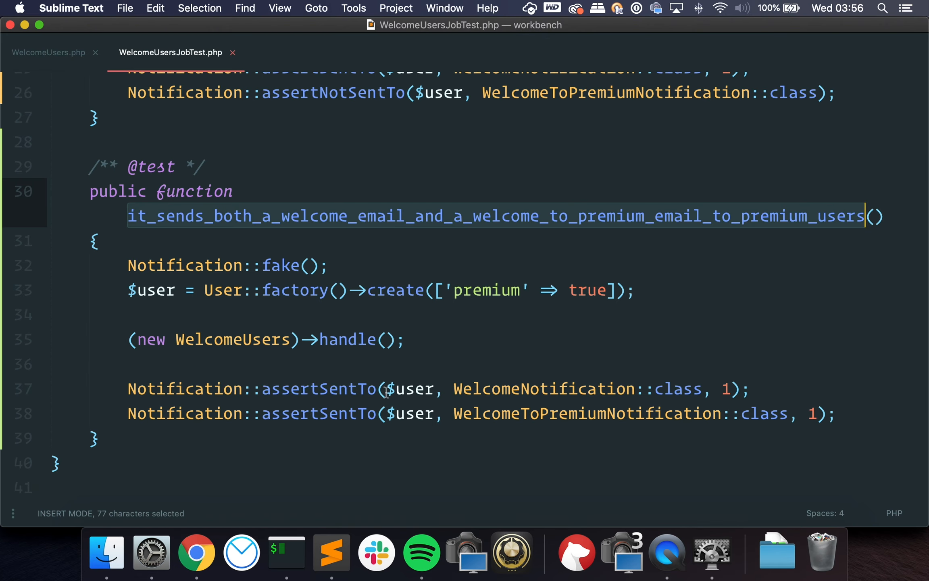
Uncomment the if ($user->premium) notification block in WelcomeUsers.php and return to WelcomeUsersJobTest.php.
click(48, 53)
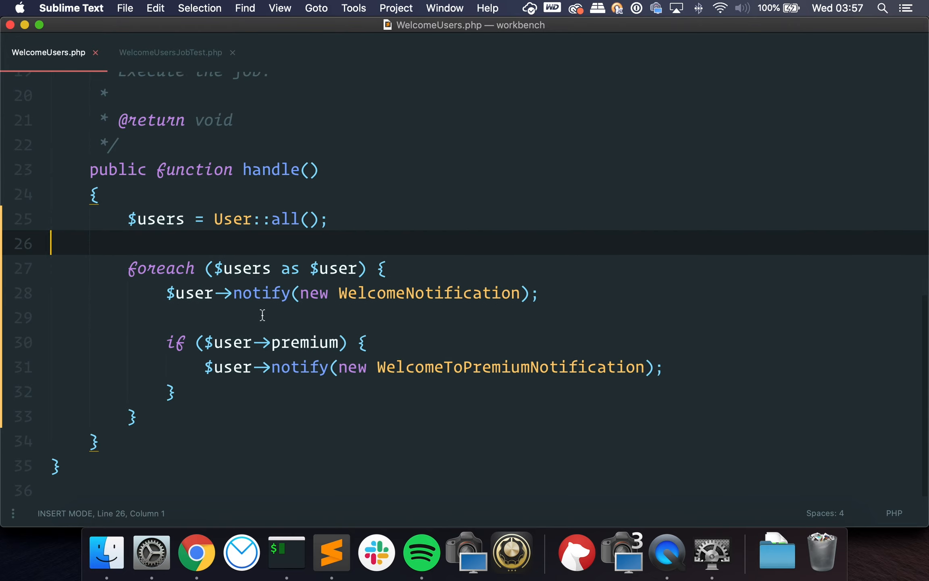
mouse_move(197, 305)
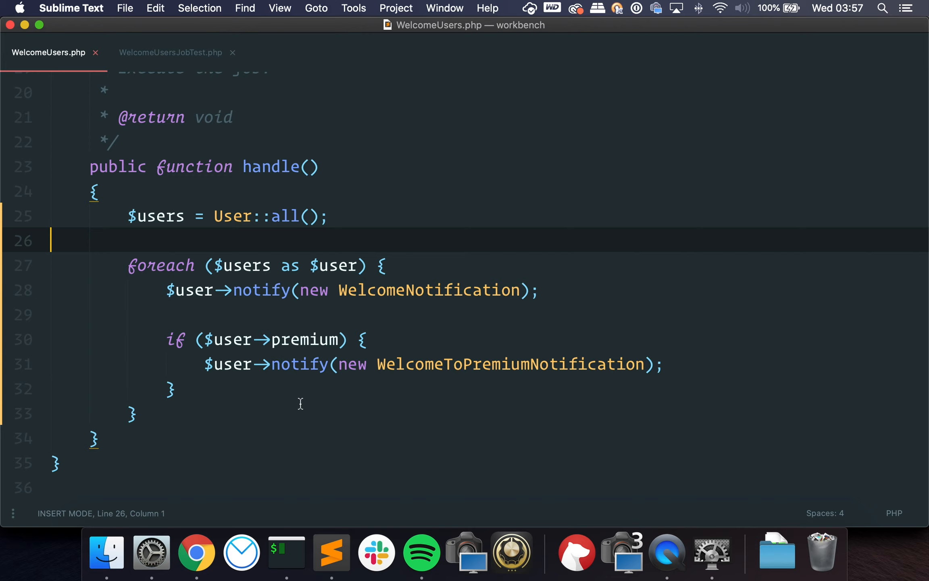
click(101, 438)
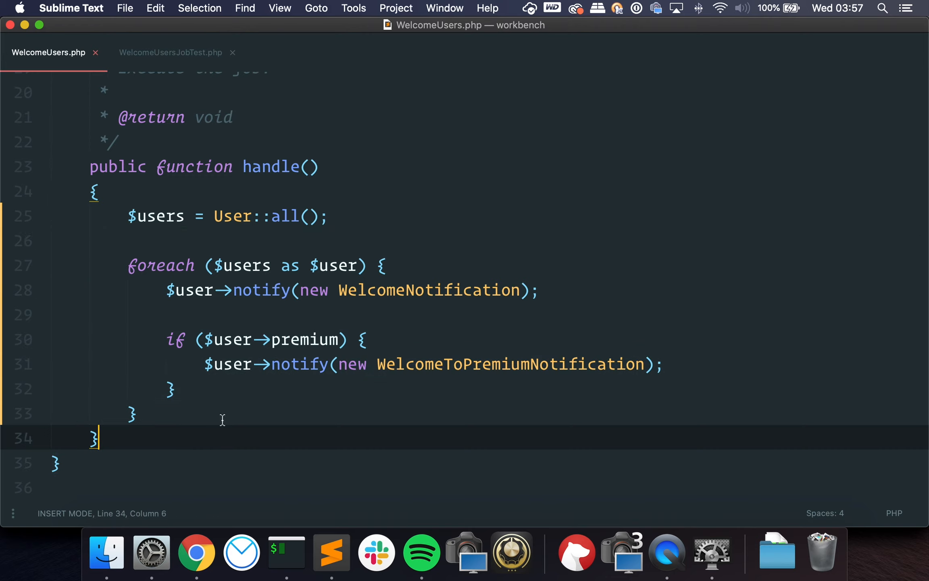
click(204, 339)
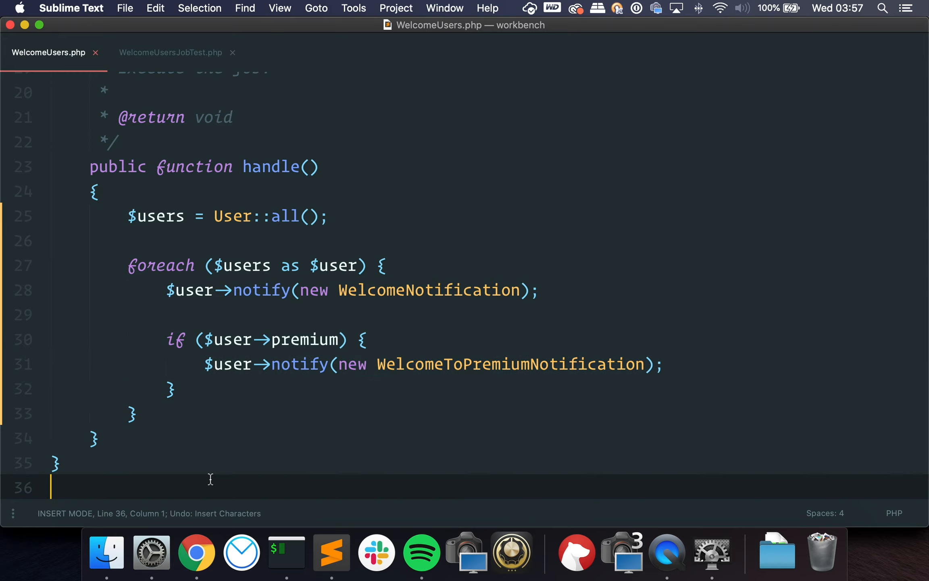
drag(175, 340, 175, 388)
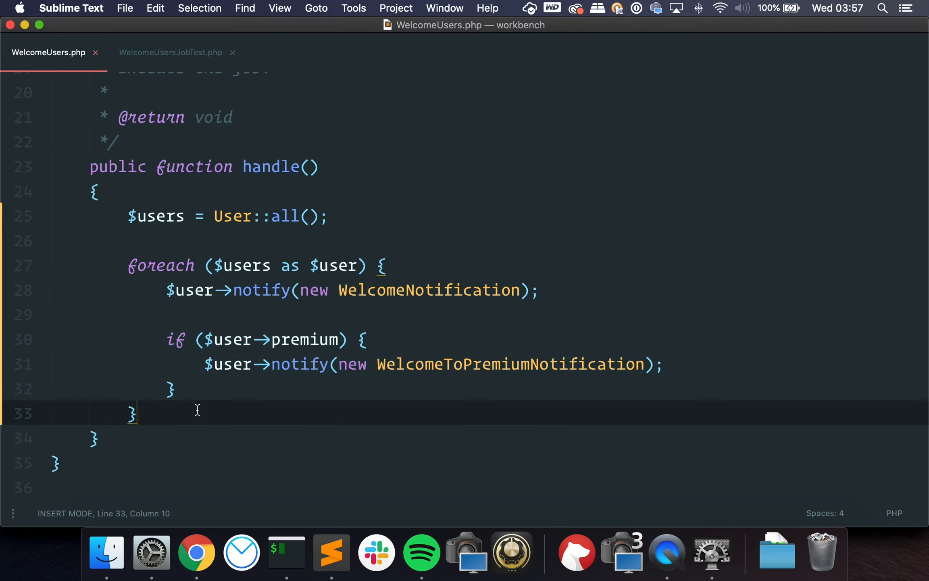
mouse_move(188, 65)
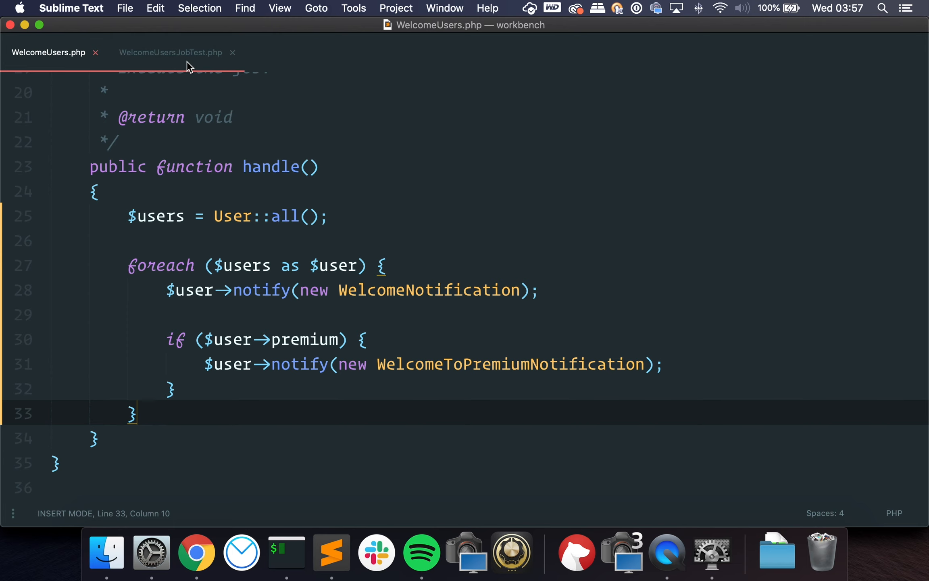
click(170, 53)
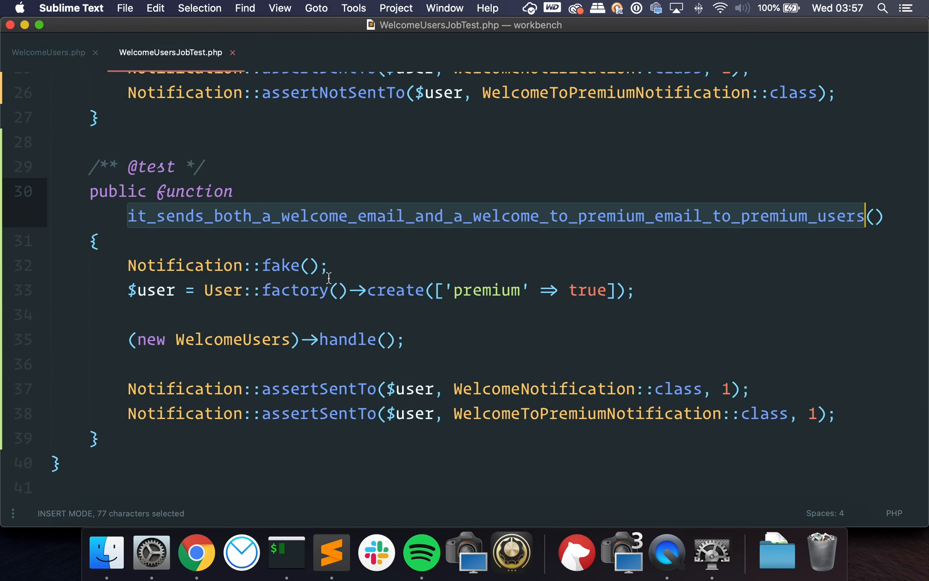
click(331, 290)
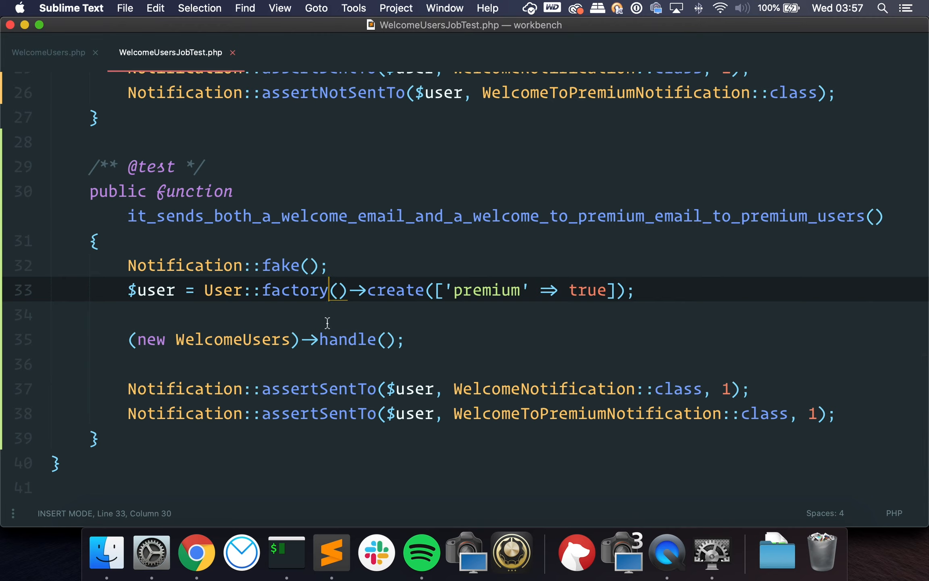
mouse_move(267, 363)
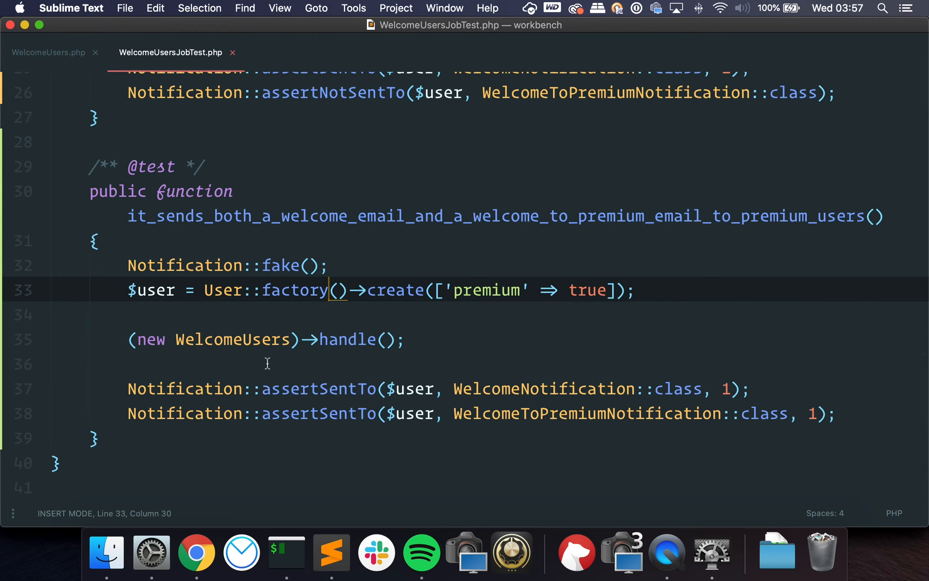